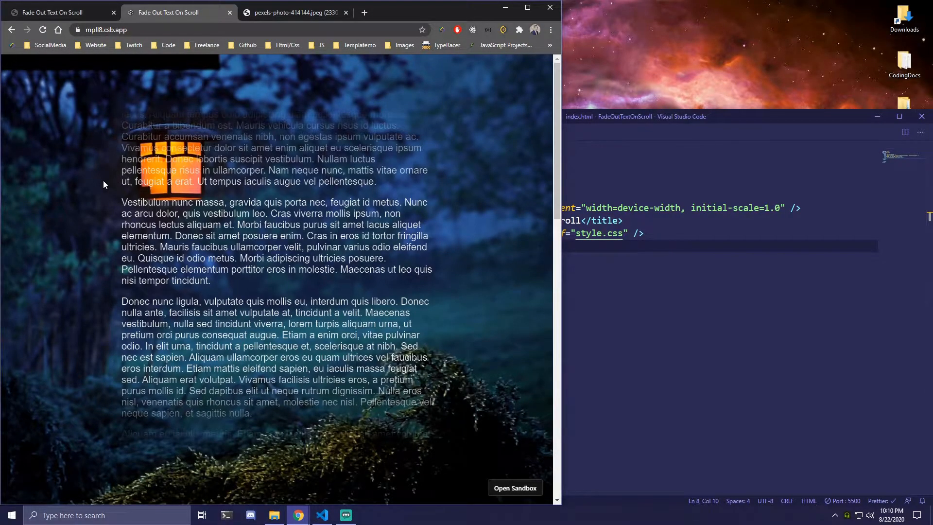
mouse_move(116, 173)
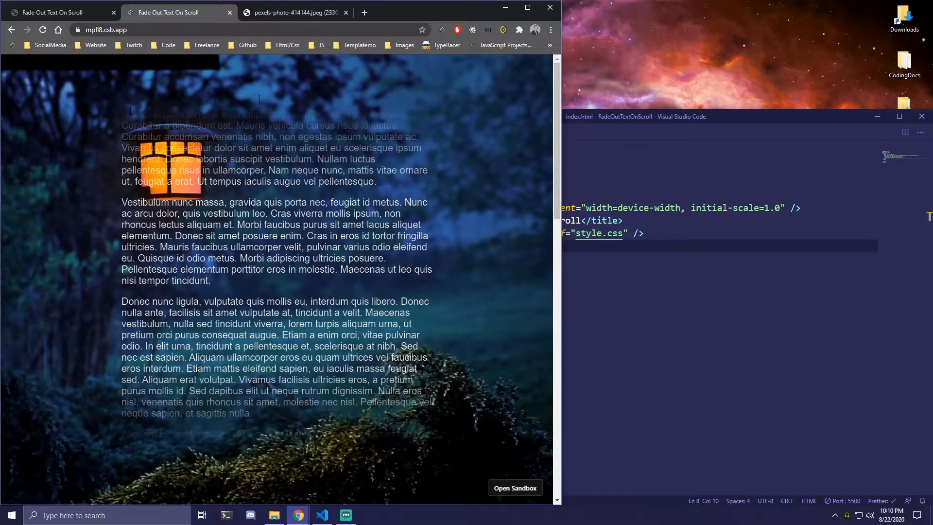
Add a div.fade in index.html containing a paragraph of lorem placeholder text
scroll("down", 3)
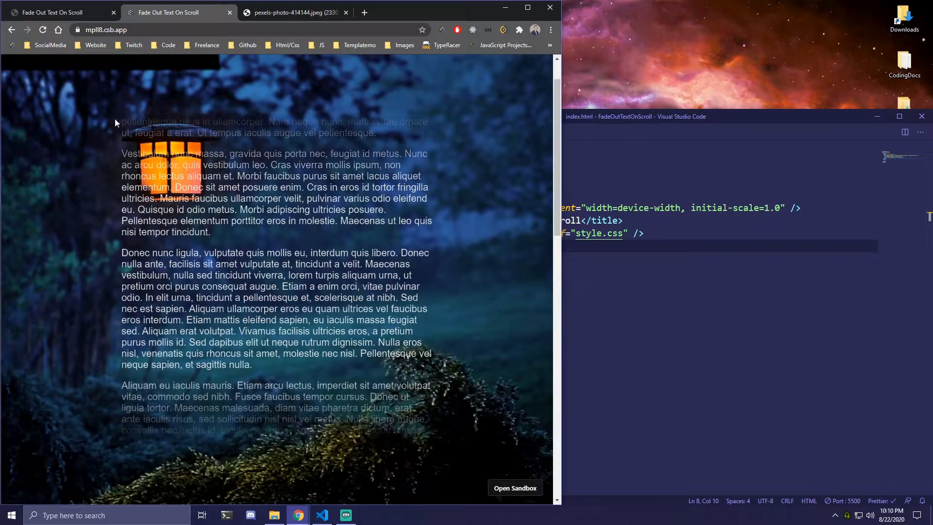
scroll("down", 3)
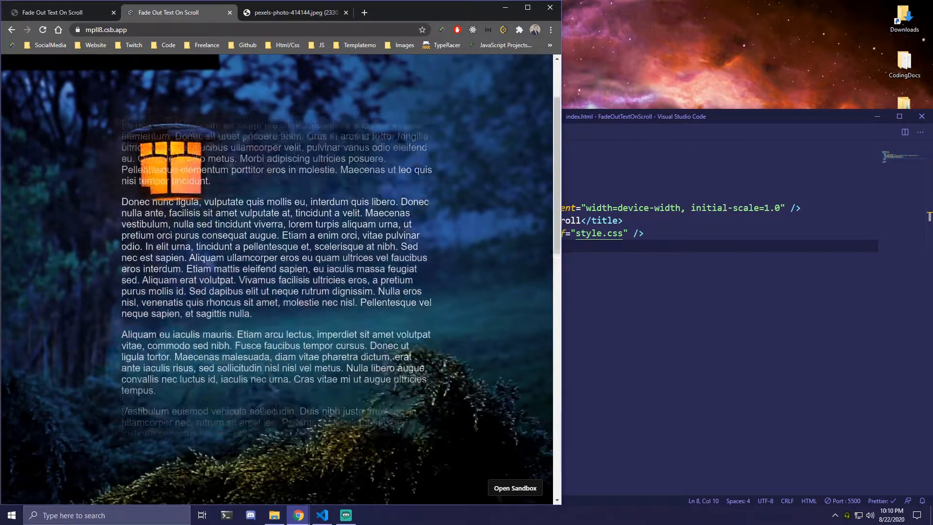
scroll("down", 3)
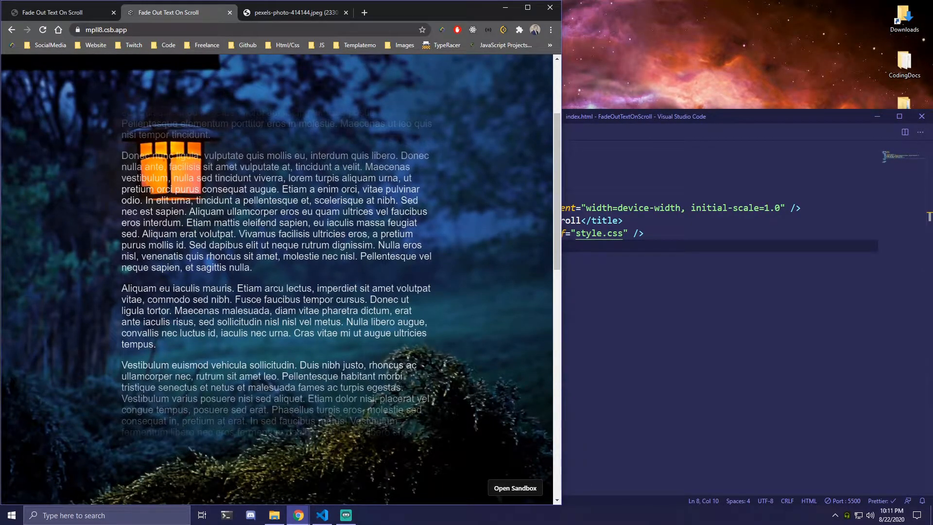
scroll("up", 3)
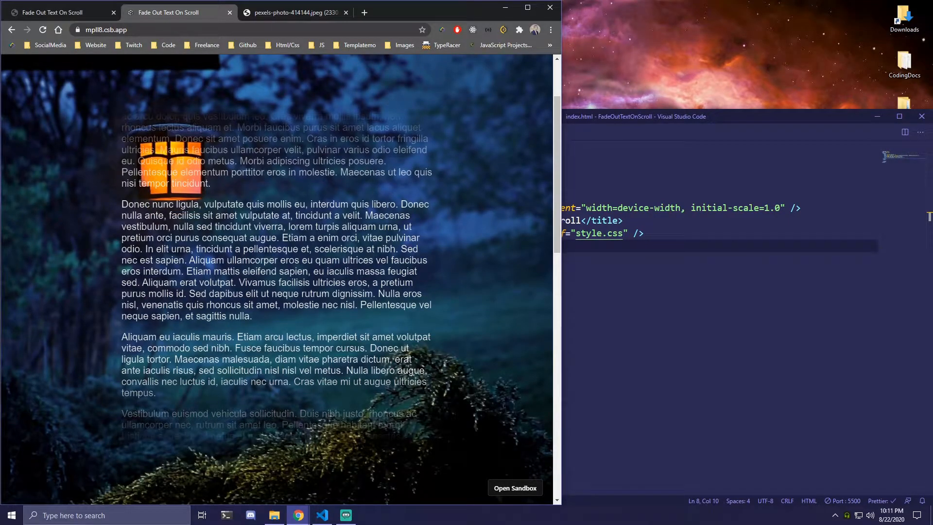
scroll("up", 3)
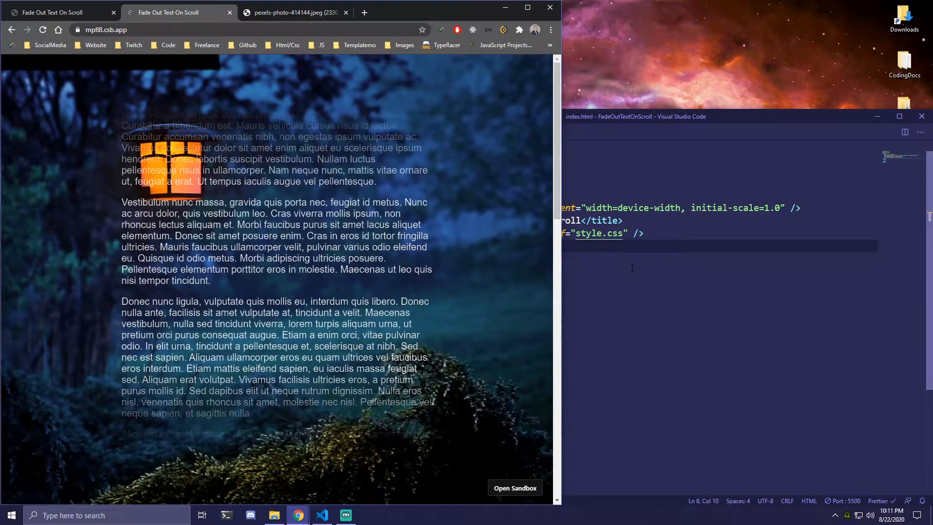
left_click(634, 268)
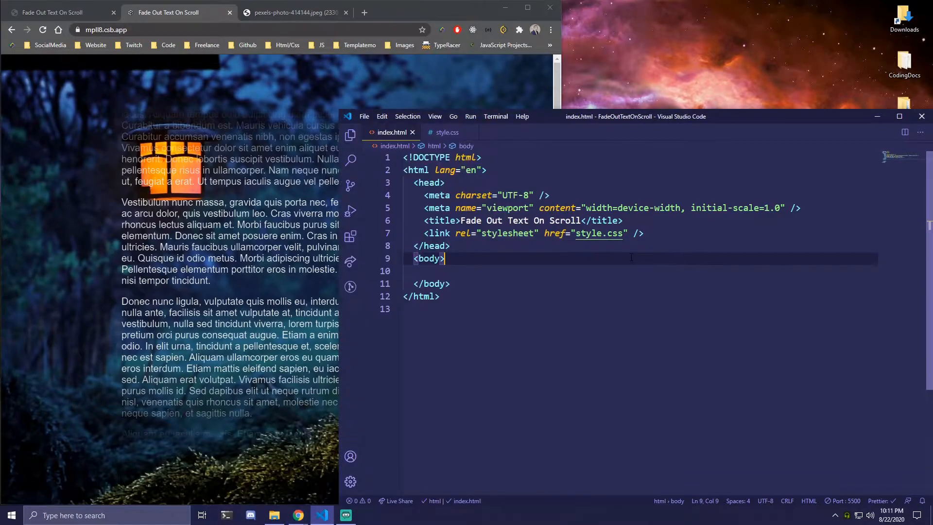
type(".")
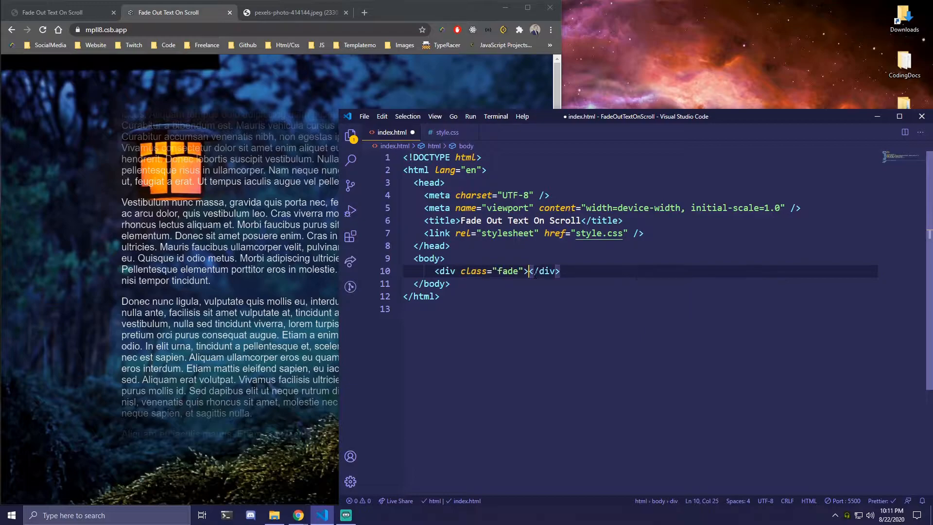
key("Enter")
type("<p></p>")
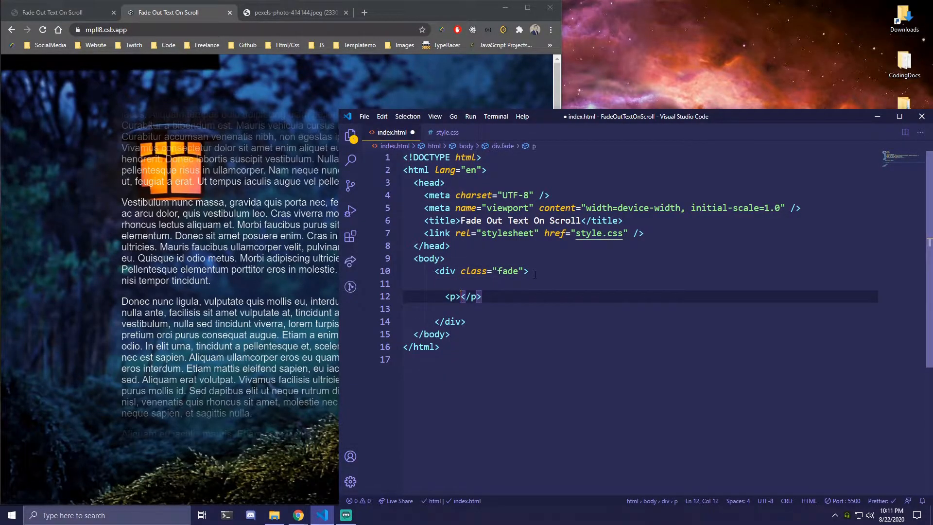
type("L")
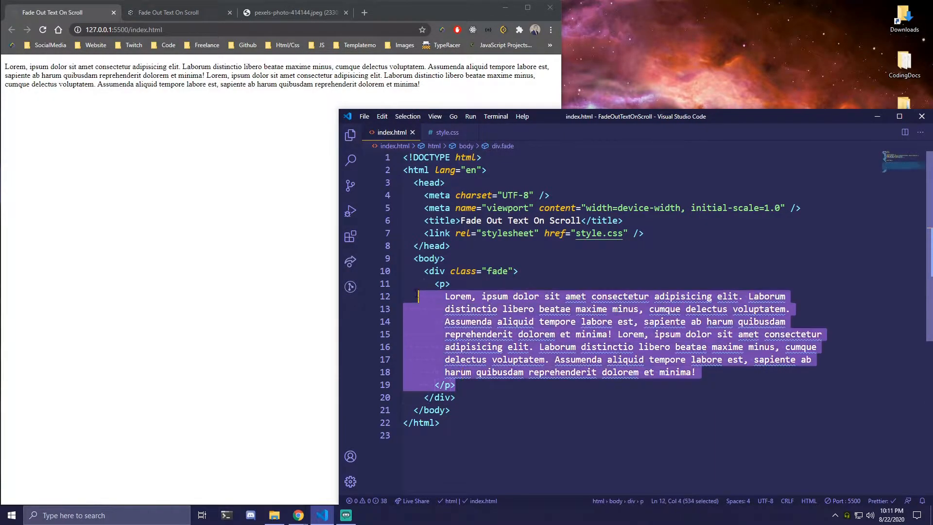
Duplicate the lorem paragraph many times inside the fade container
left_click(455, 336)
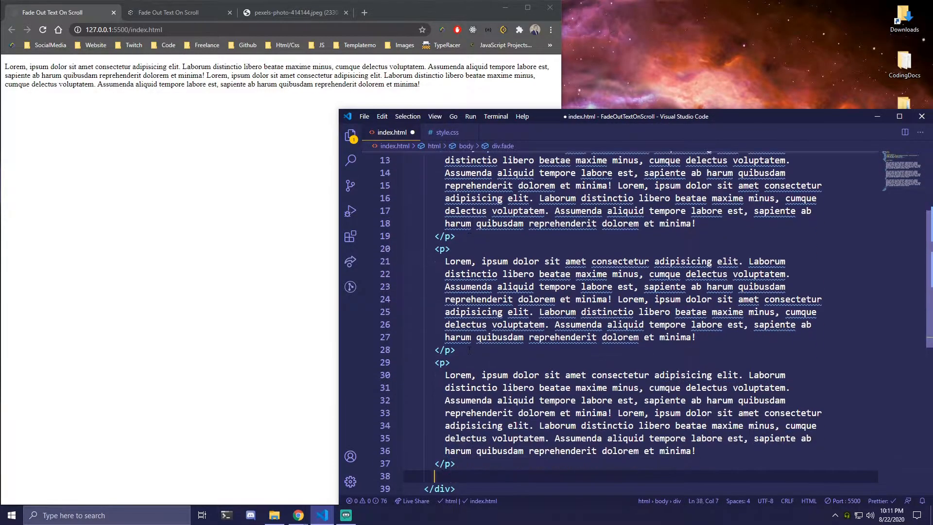
scroll("down", 3)
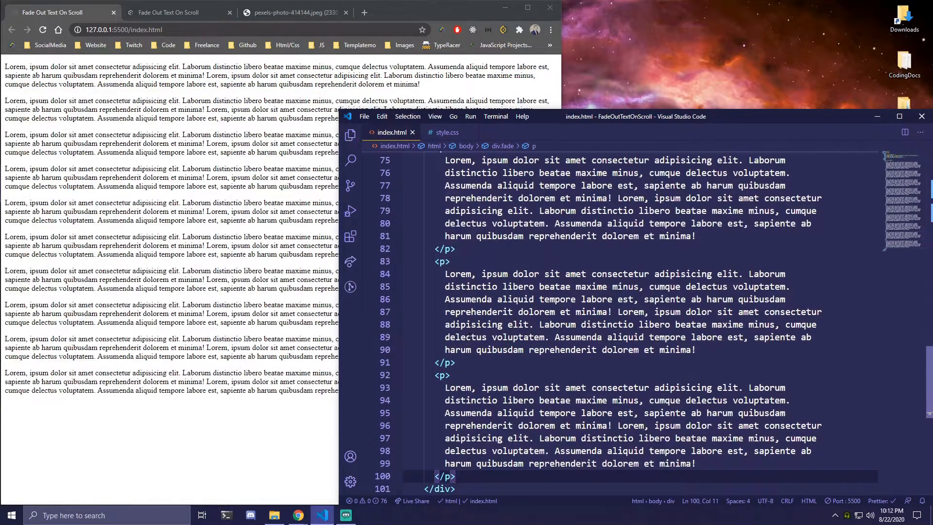
scroll("up", 3)
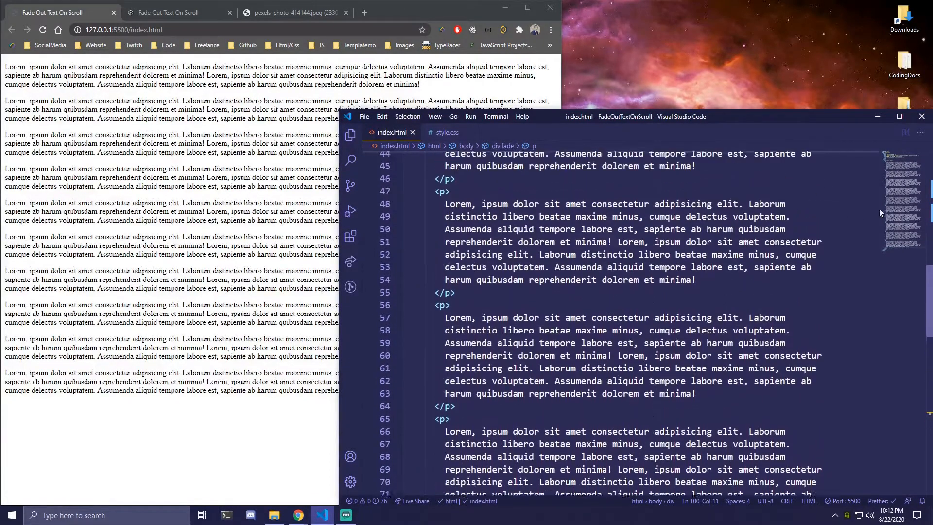
scroll("up", 3)
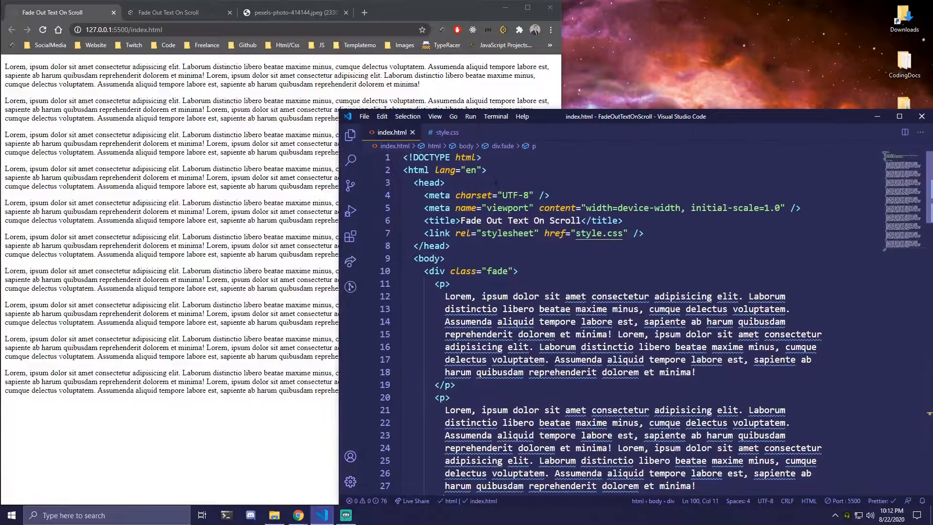
Add a universal reset in style.css with margin 0 and a sans-serif font
left_click(447, 133)
type("box-sizing: border-box;")
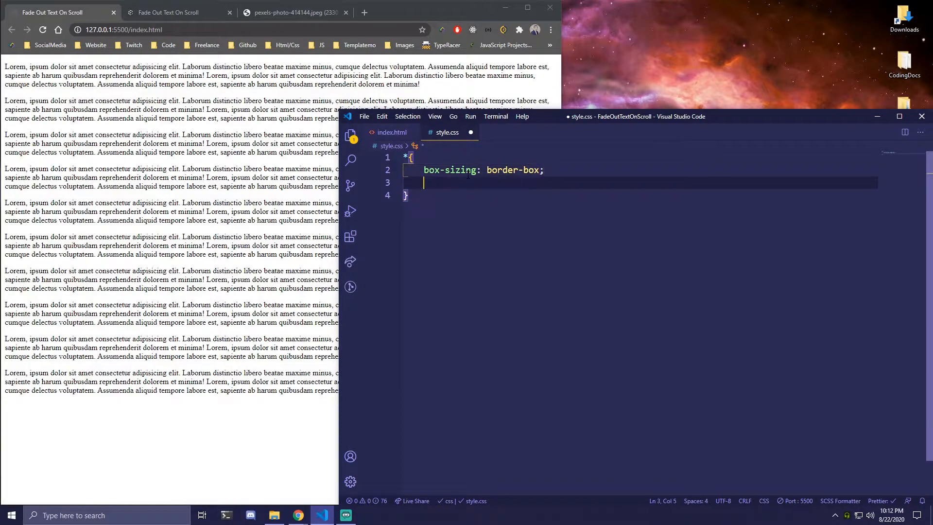
type("margin: 0;")
type("font-family:")
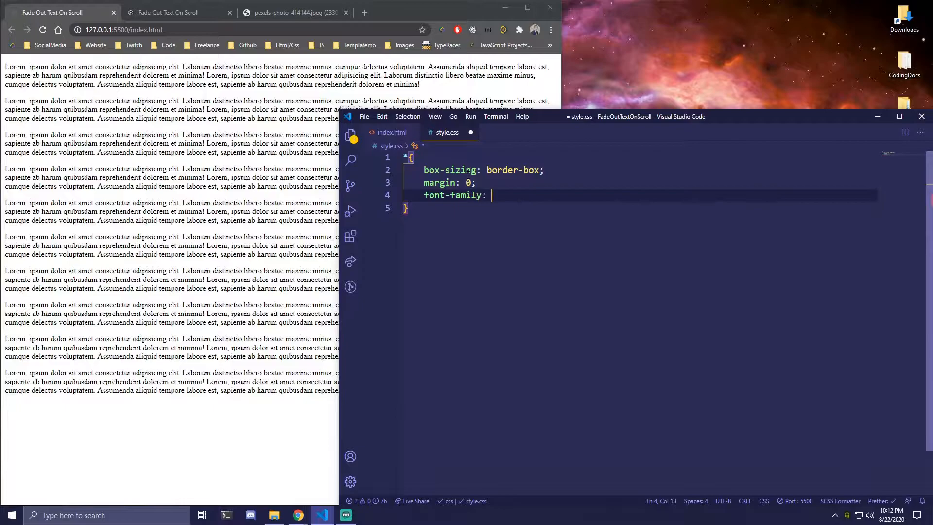
type("sans-serif;")
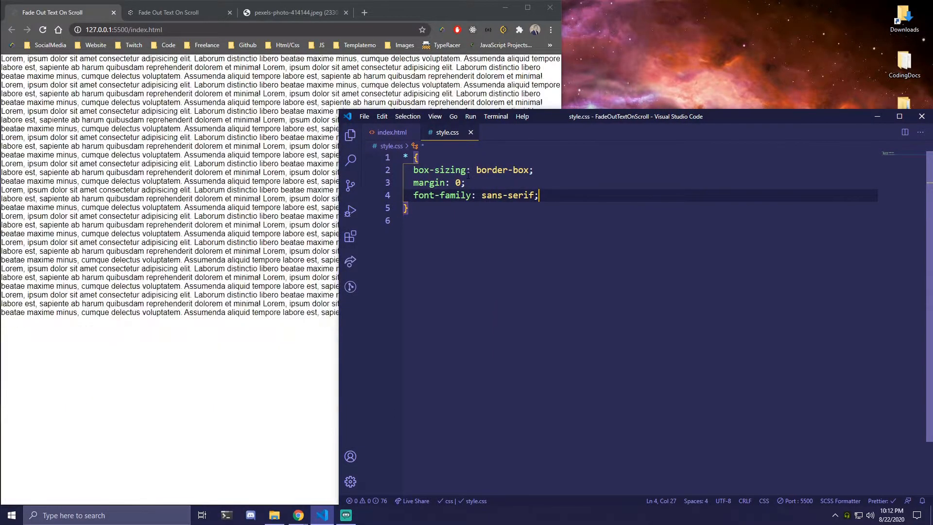
Add a body rule with min-height 100vh, color #fff and an empty background url("")
type("b")
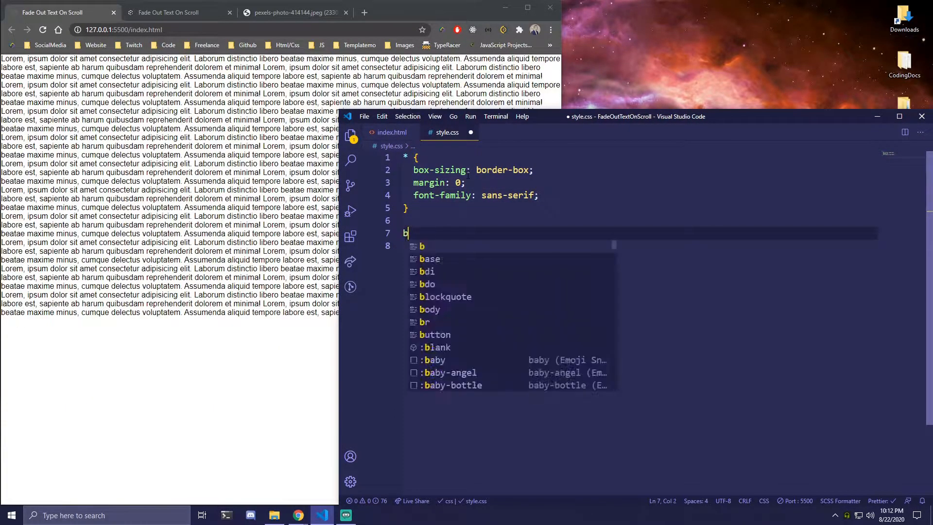
type("ody{")
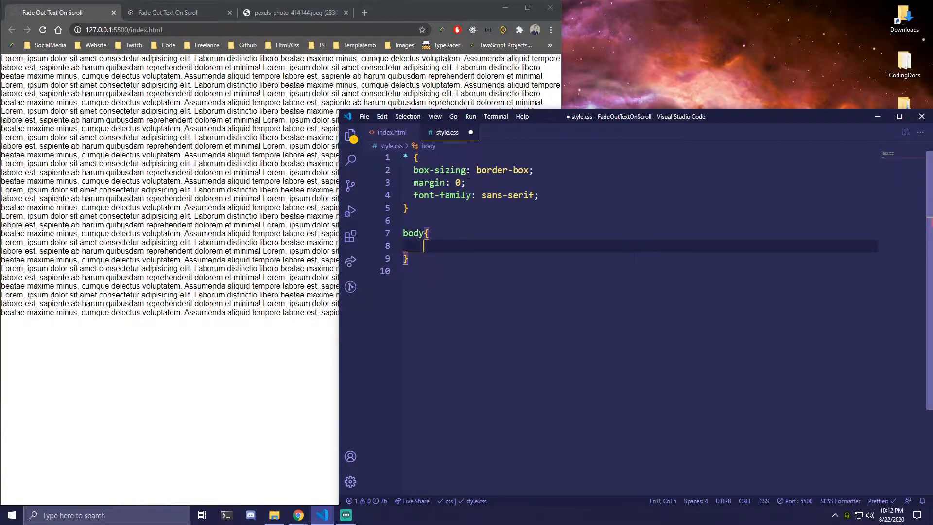
type("min-height: 100vh;")
type("color")
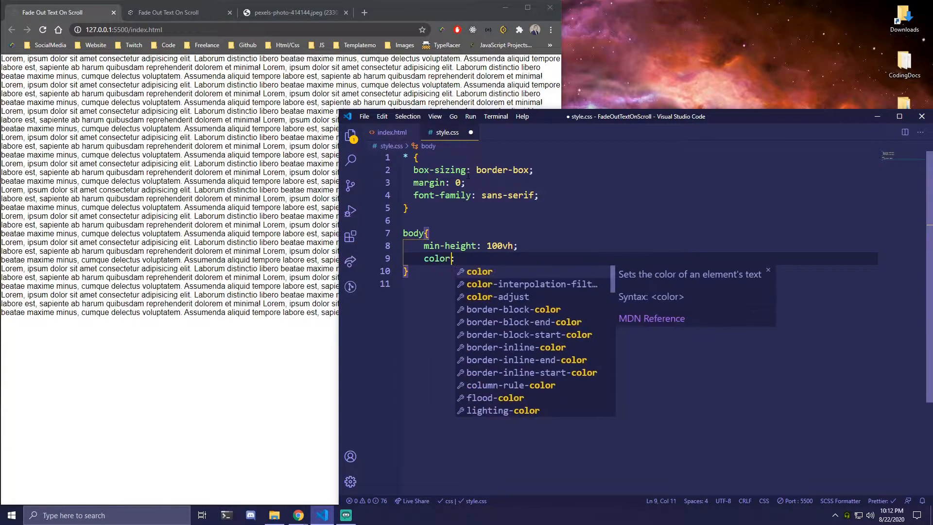
type(": #fff;")
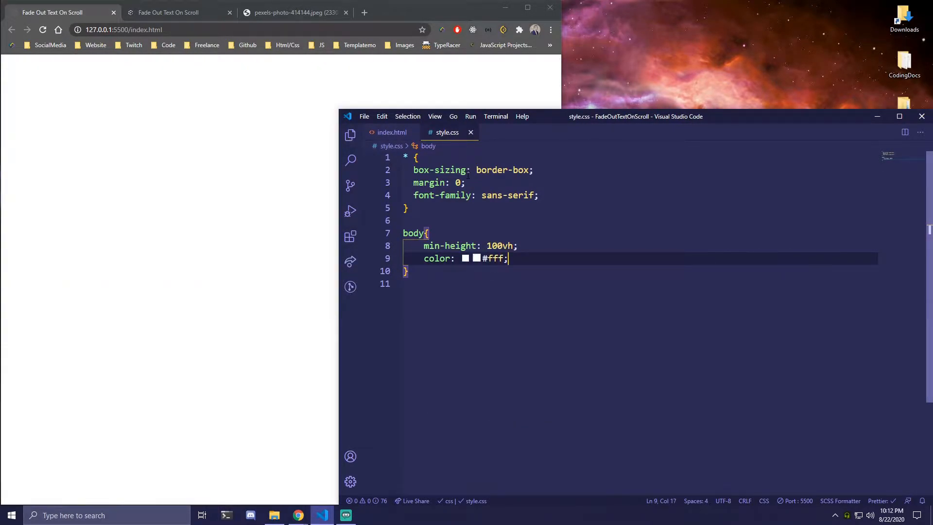
key("Return")
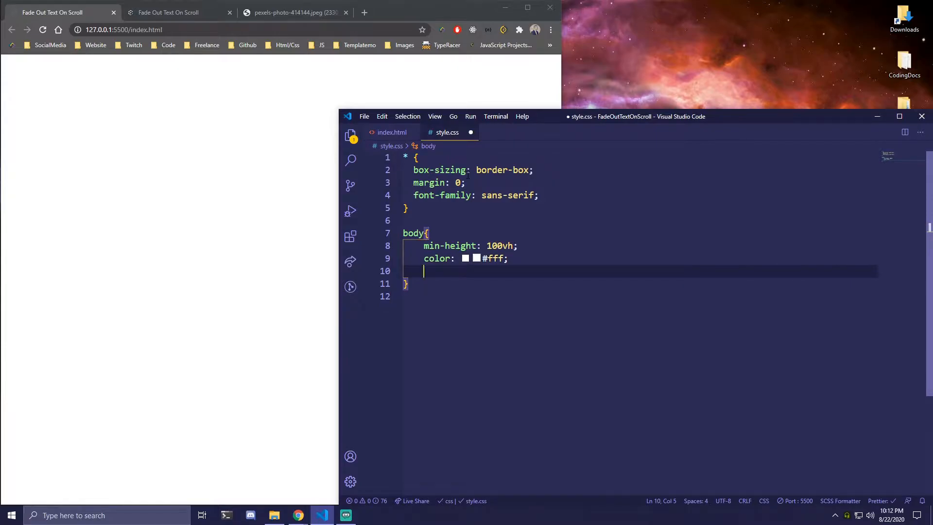
type("background")
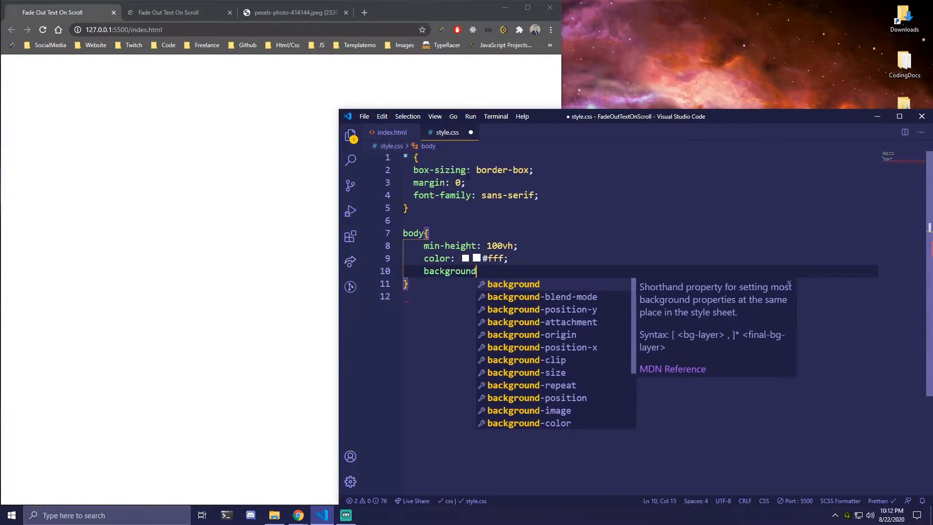
type(": url(\"\")")
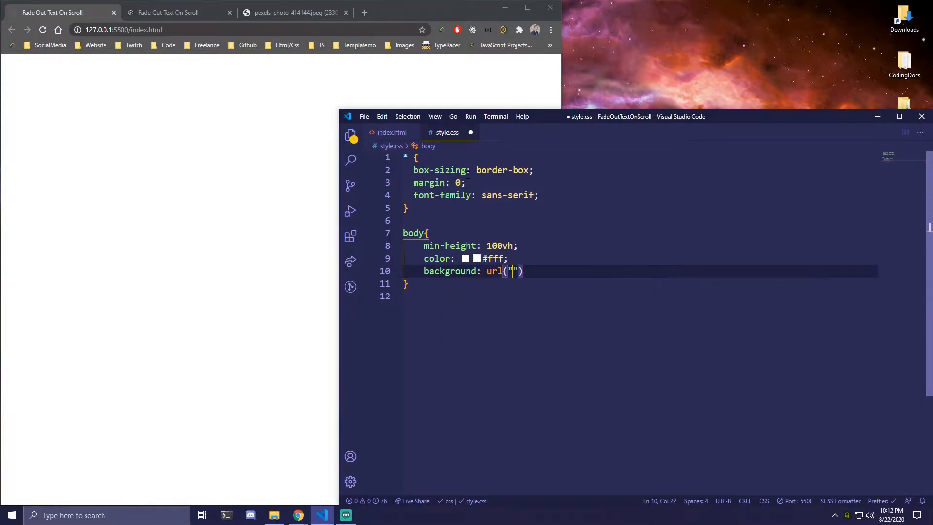
Use the pexels forest photo URL as the body background with no-repeat center/cover
left_click(292, 12)
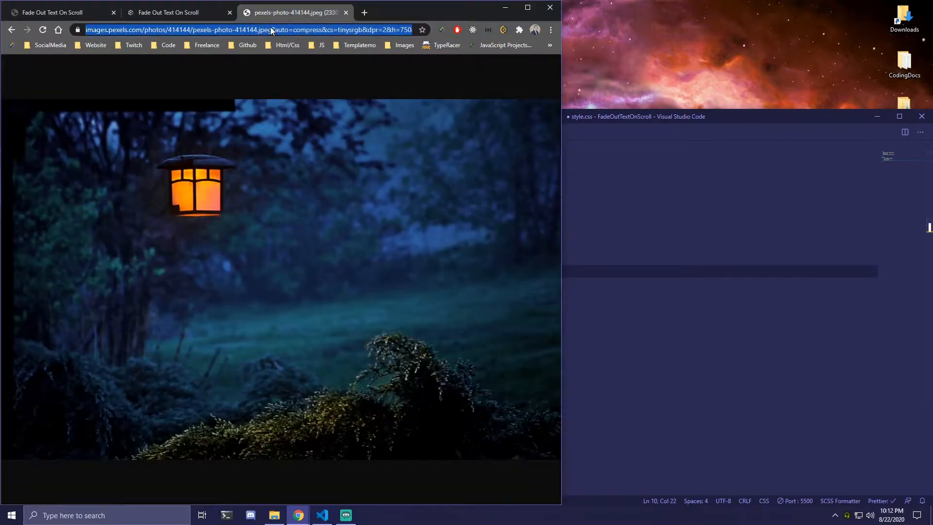
left_click(655, 116)
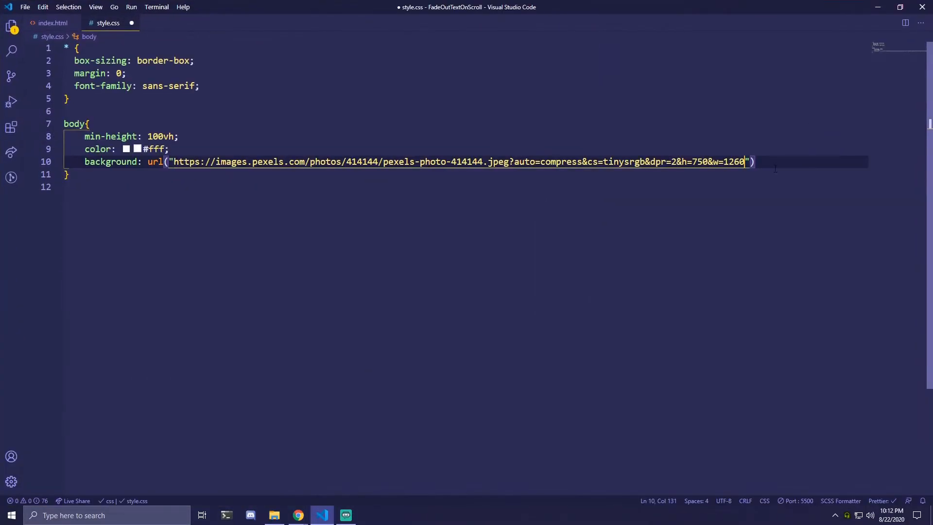
type("no-repeat center/cover;")
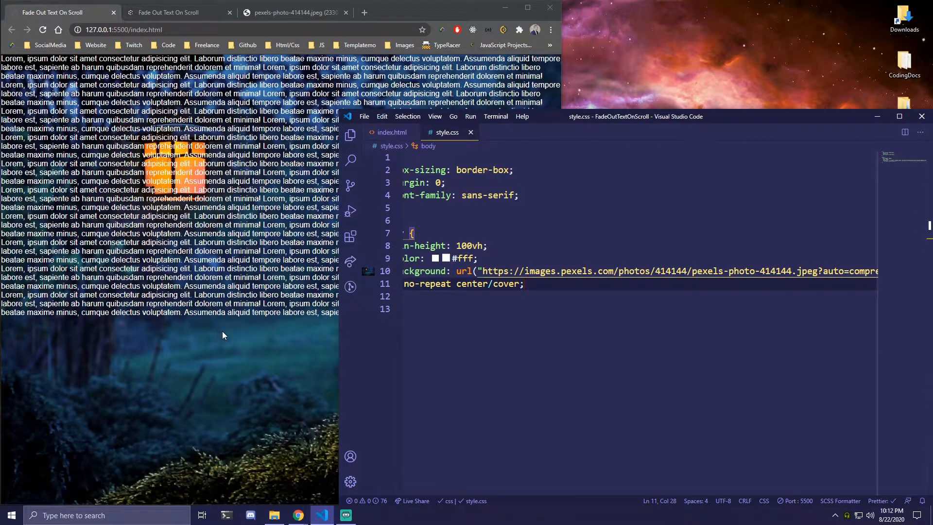
Add display: flex to the body rule, checking the fade class name in index.html
scroll("down", 3)
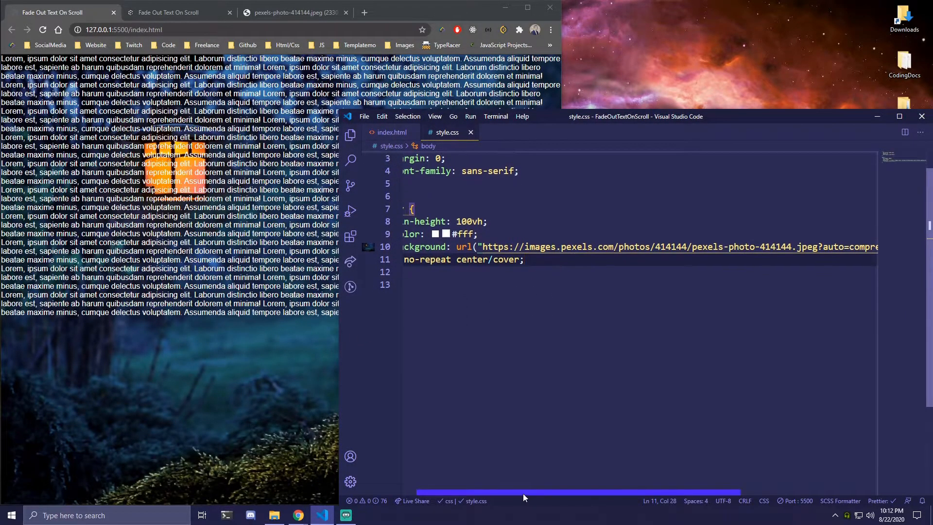
key("enter")
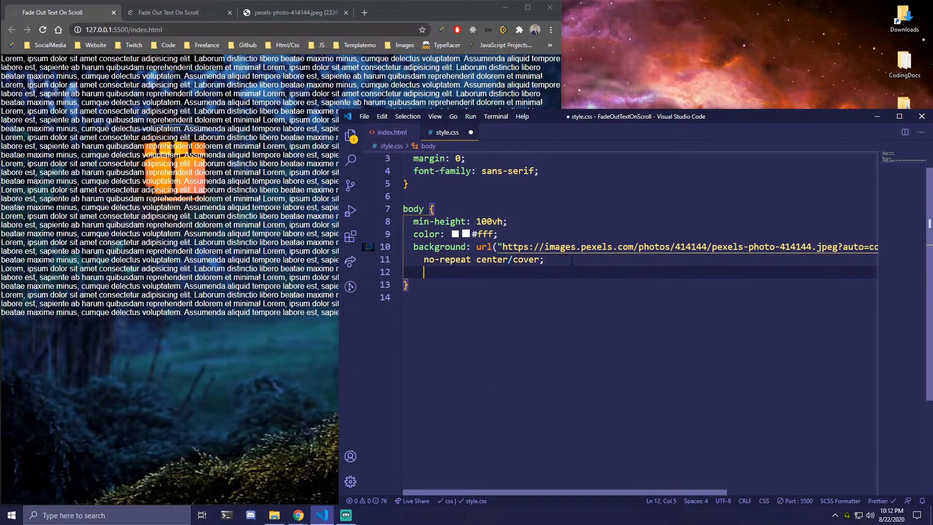
type("display: flex;")
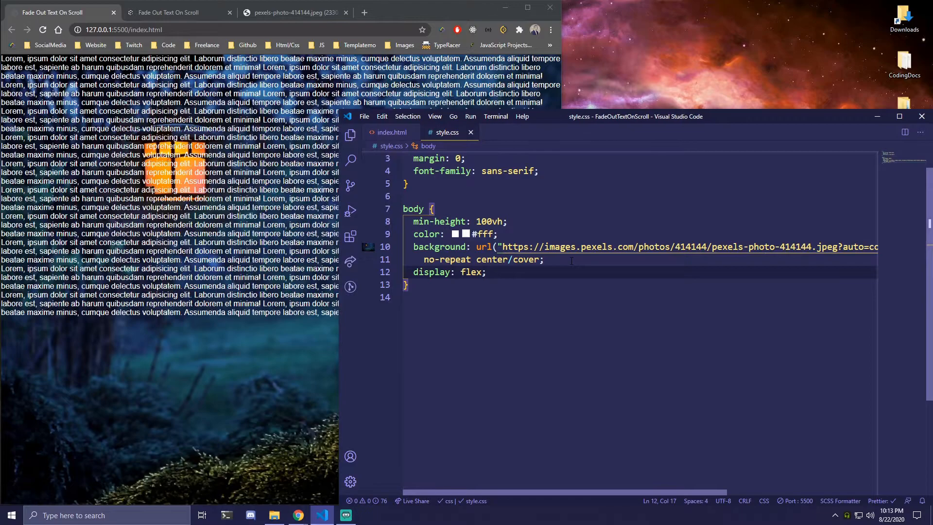
left_click(392, 132)
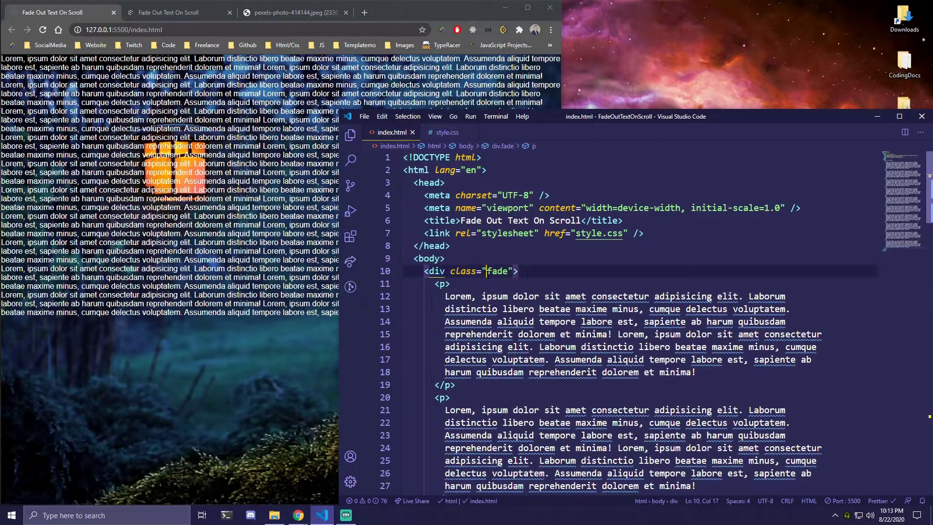
left_click(447, 132)
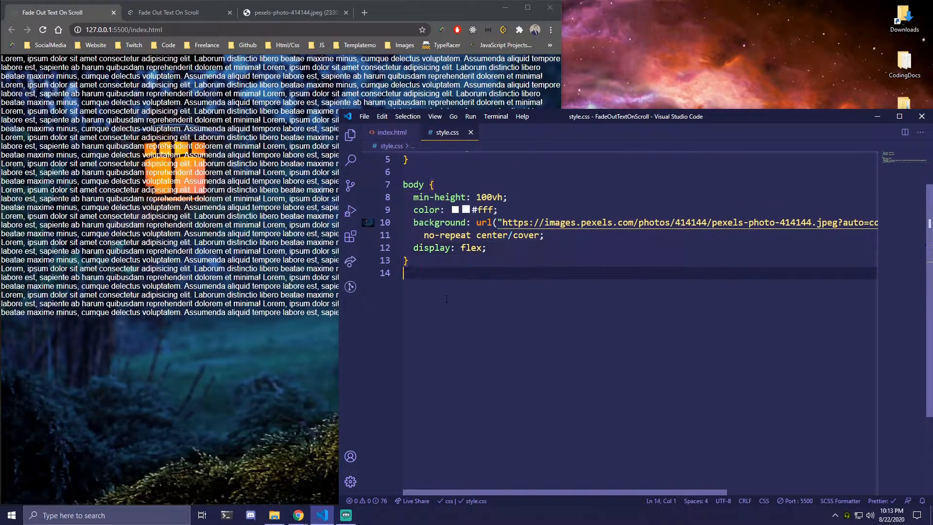
Add a .fade rule with width 100%, max-width 640px and margin auto
type(".fade{")
type("width: 100%;")
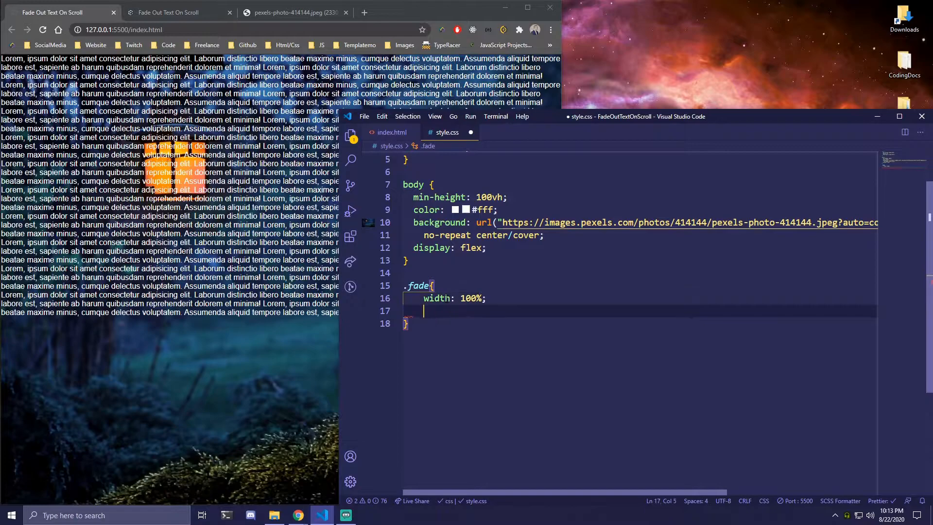
type("max-width:")
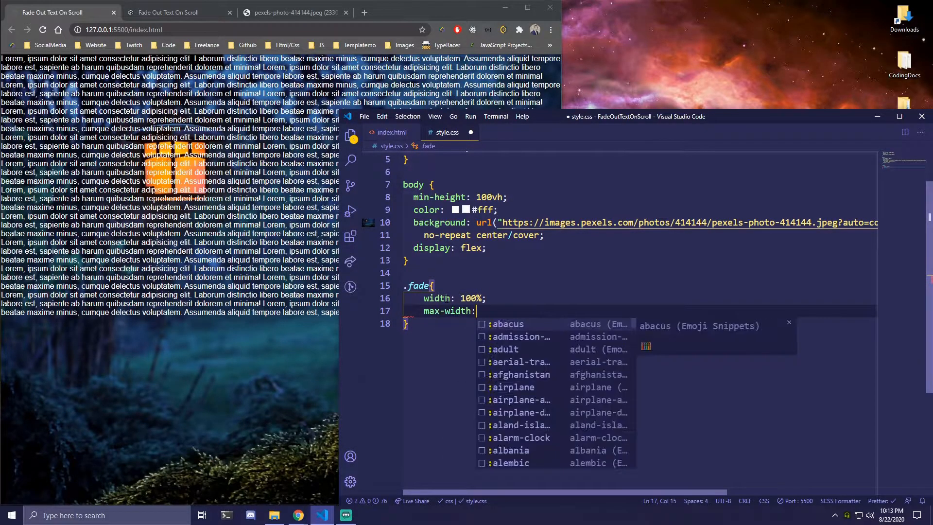
type("640px;")
type("margin: auto;")
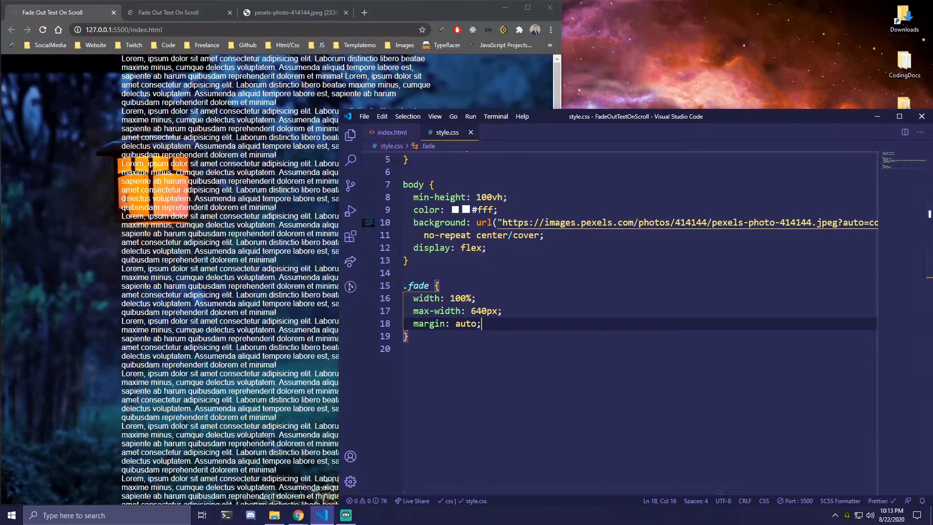
type("background-image:")
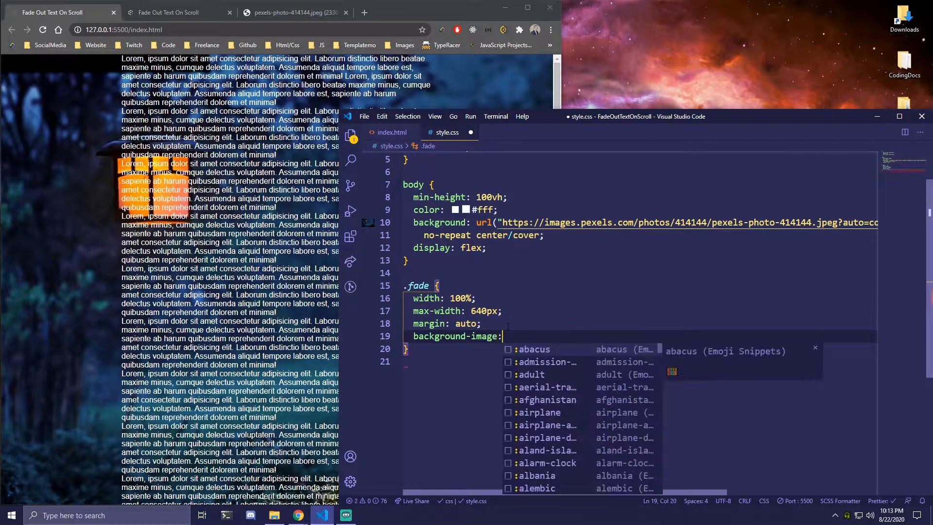
Start the .fade linear-gradient with transparent 12% and currentColor 30% stops
type("linear-gradient(")
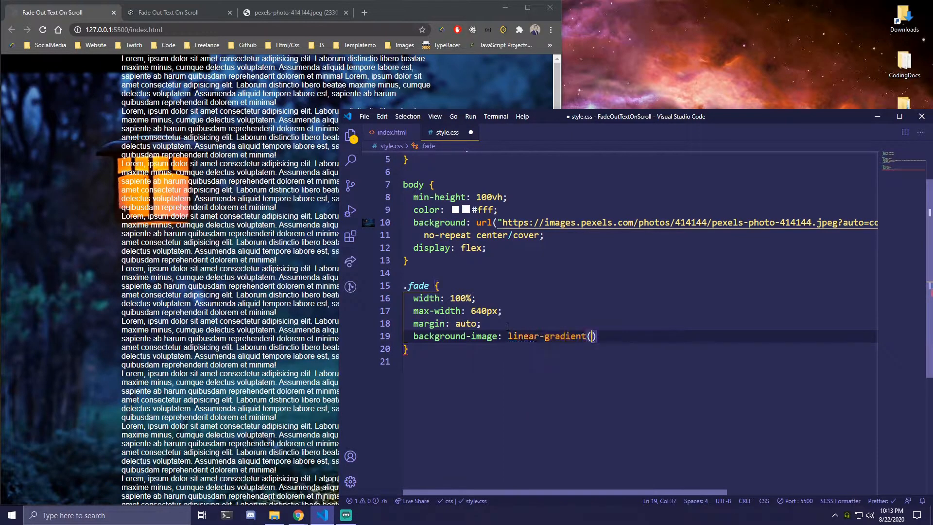
key("Enter")
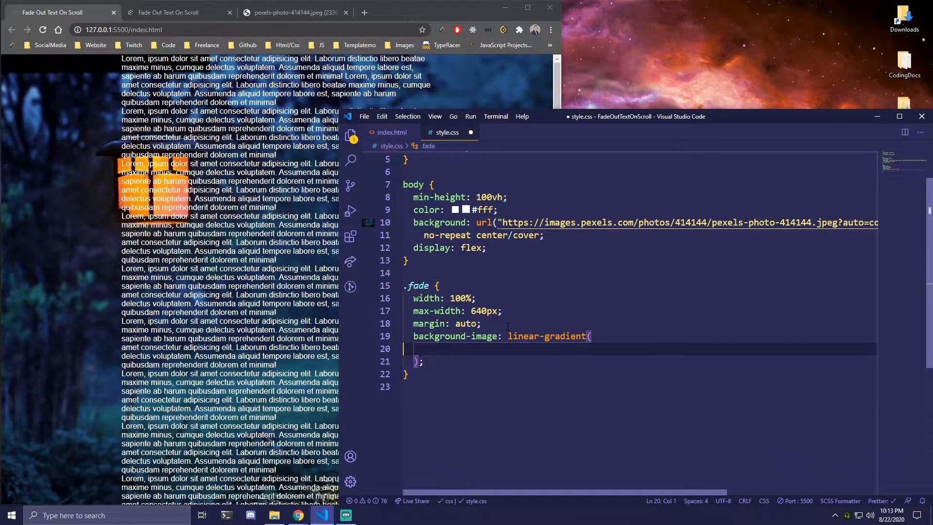
type("tran")
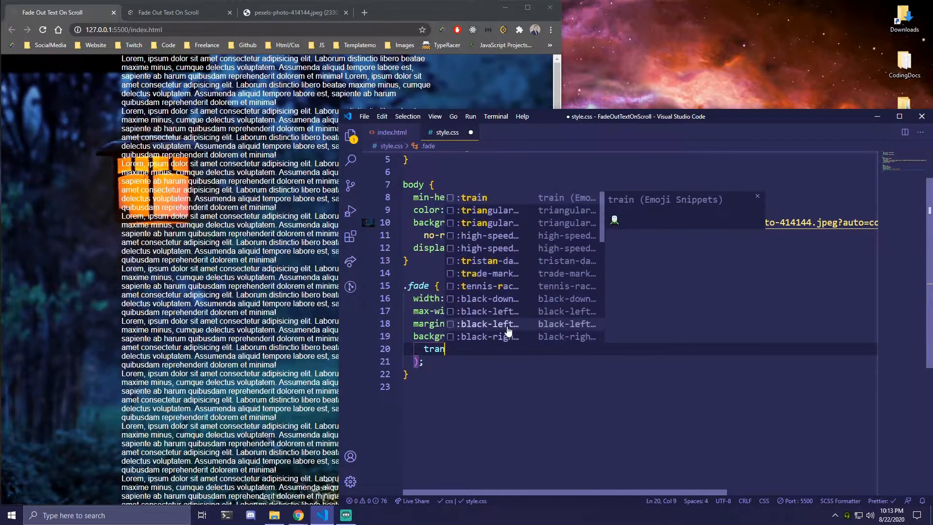
type("transparent")
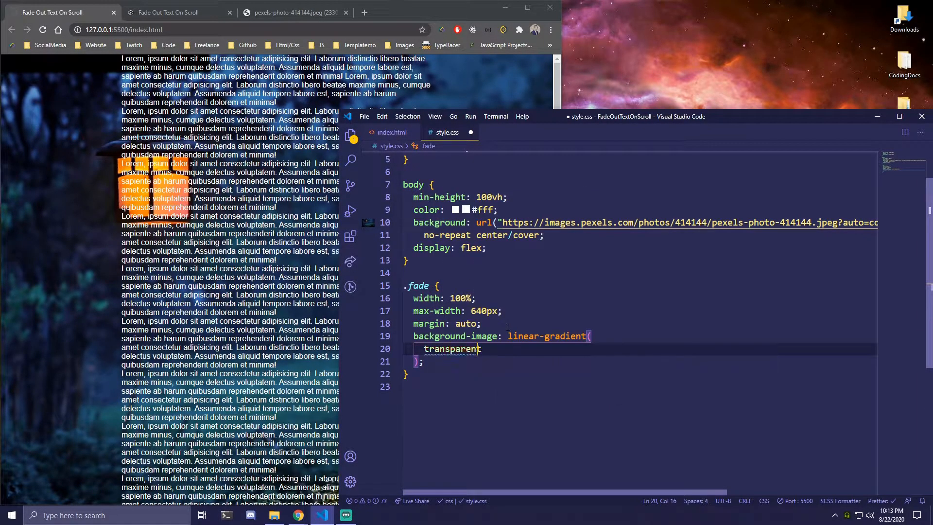
type("12%,")
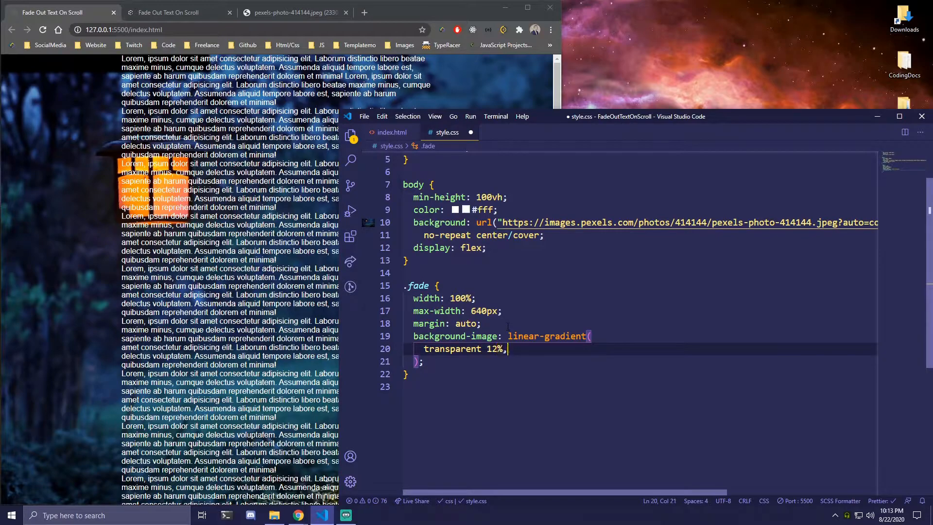
type("current")
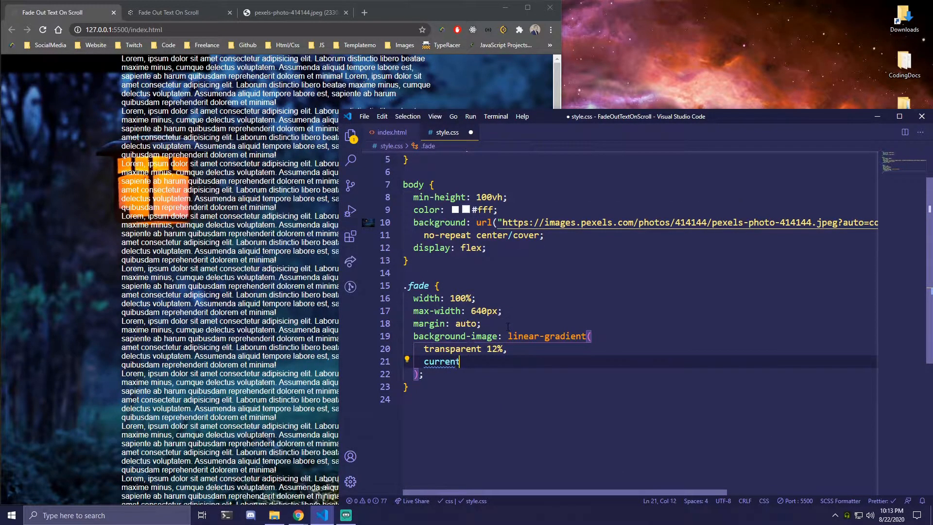
type("Color 30%,")
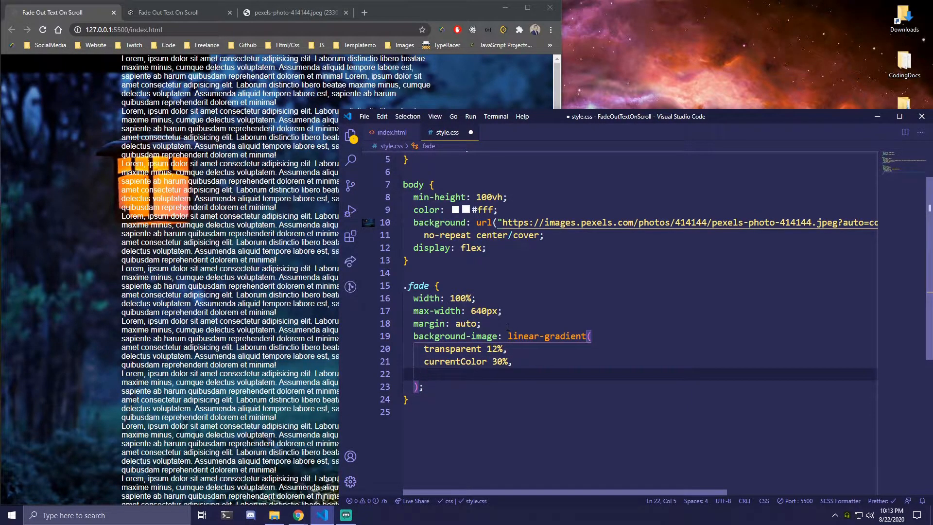
Finish the gradient with currentColor 70% and transparent 85% stops
type("currentColor 70")
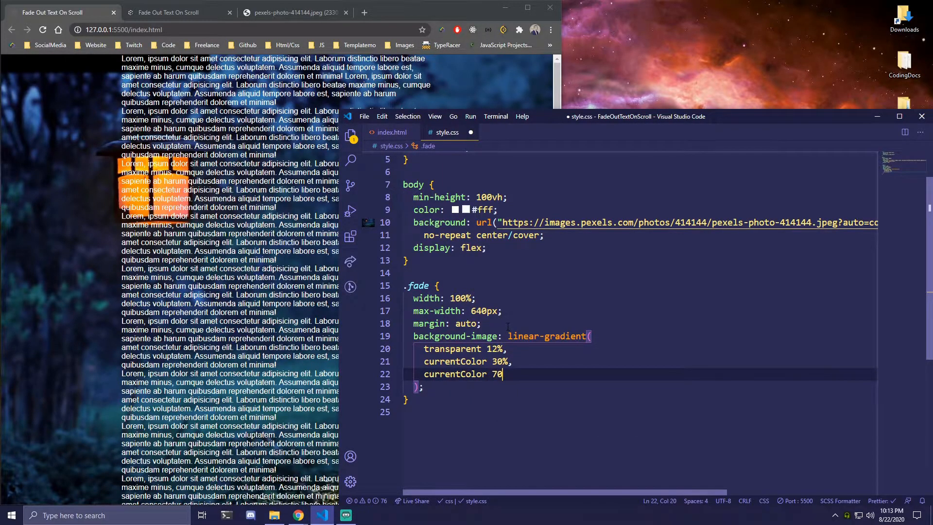
type("transparent")
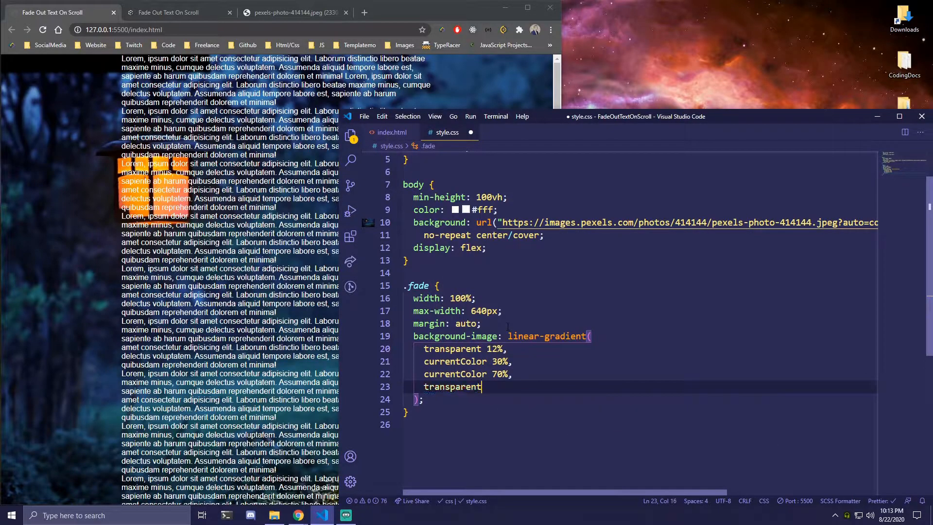
type("85")
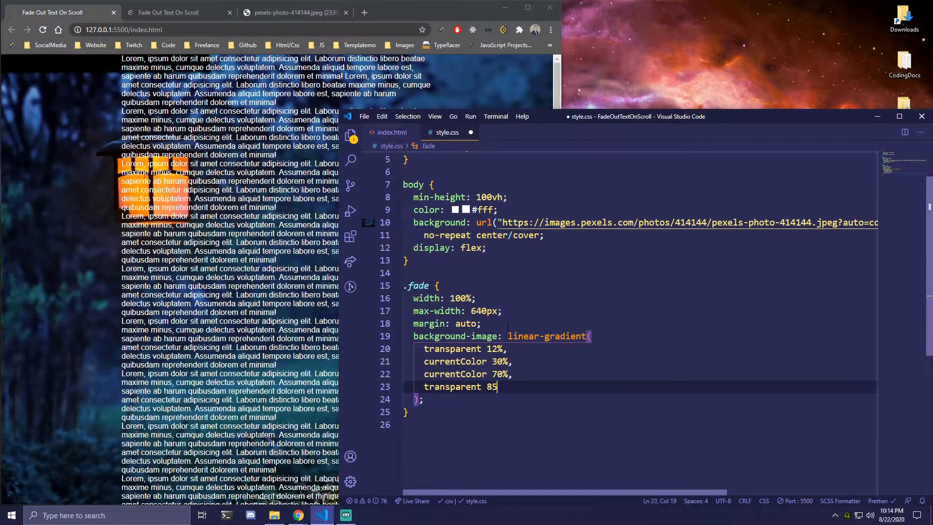
type("6%")
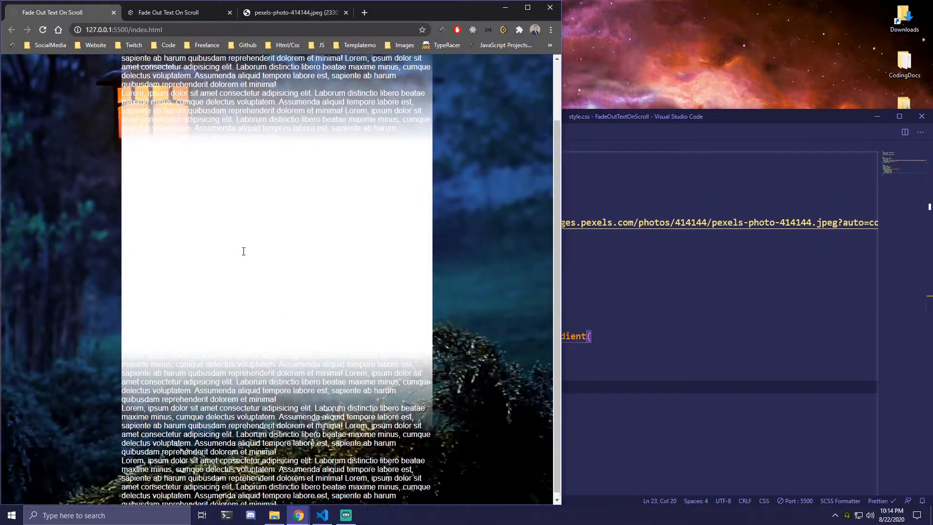
Add background-clip: text and -webkit-background-clip: text to the .fade rule
left_click(173, 12)
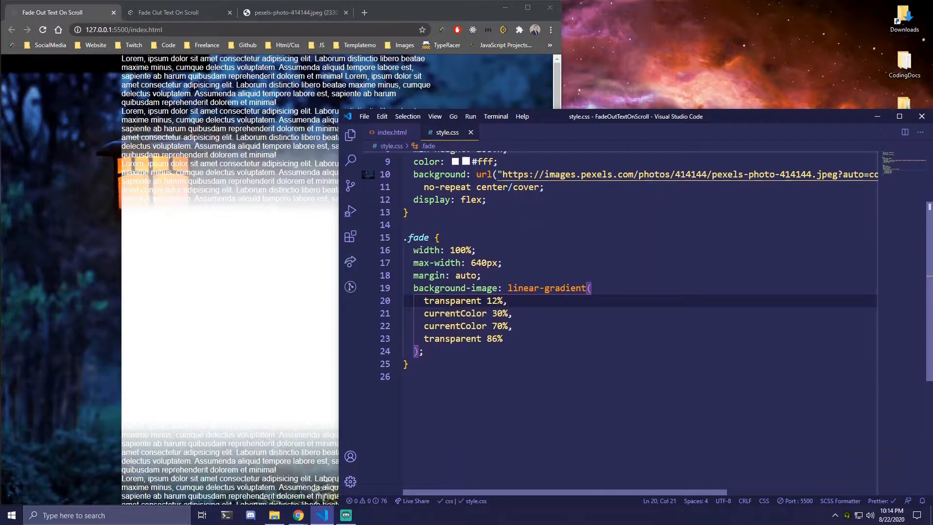
key("enter")
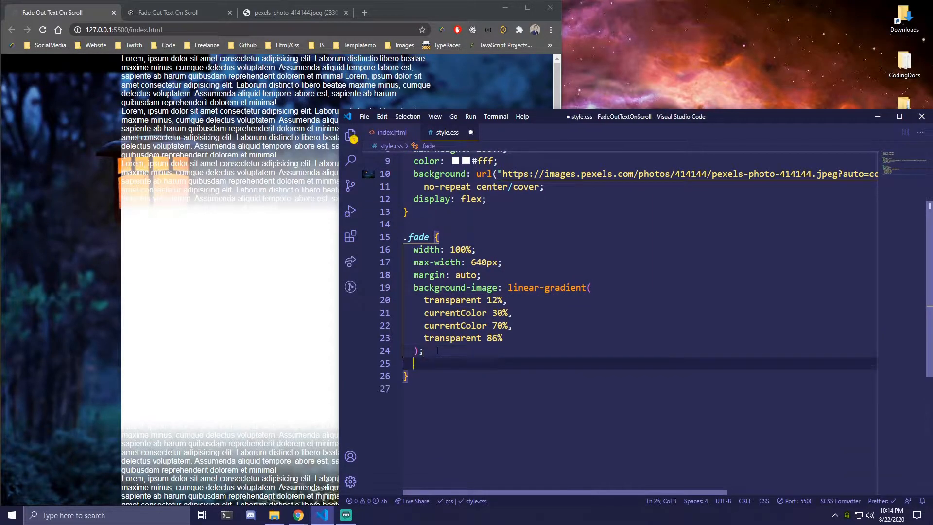
type("background-clip: text;")
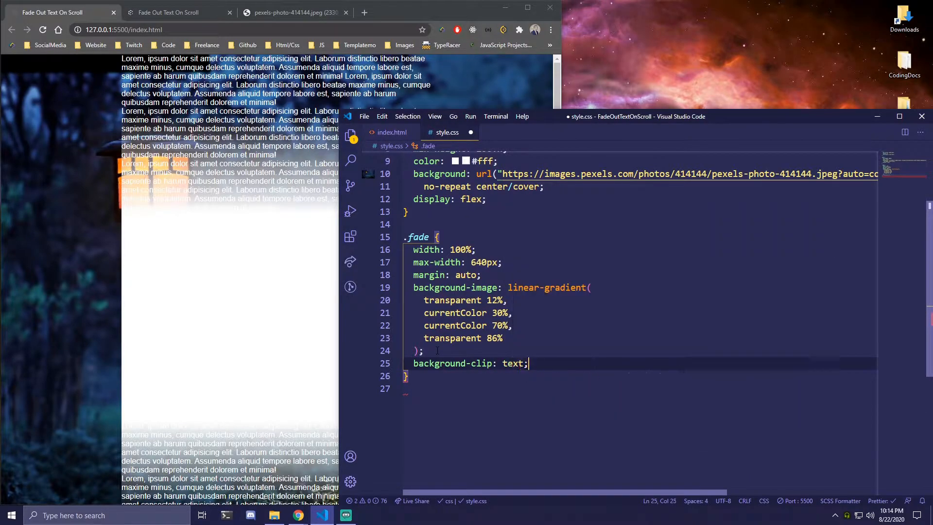
type("-webkit-")
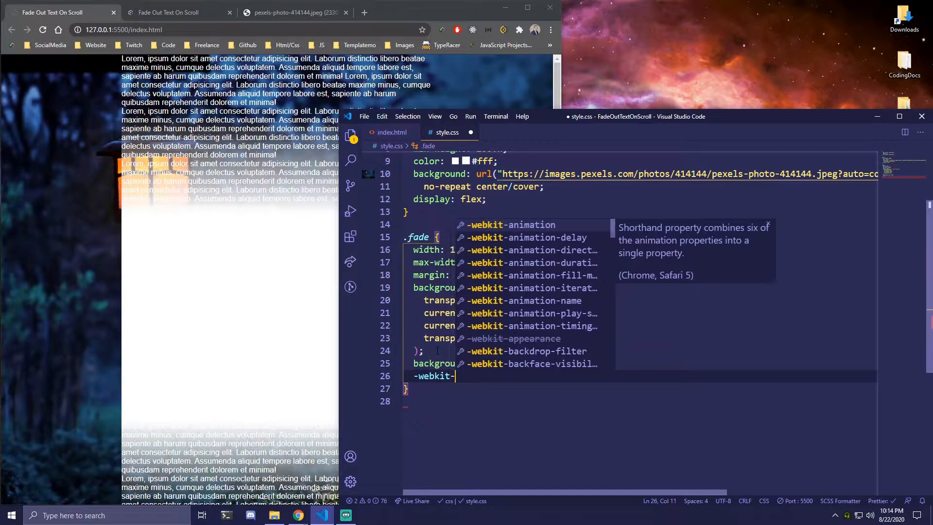
type("backf")
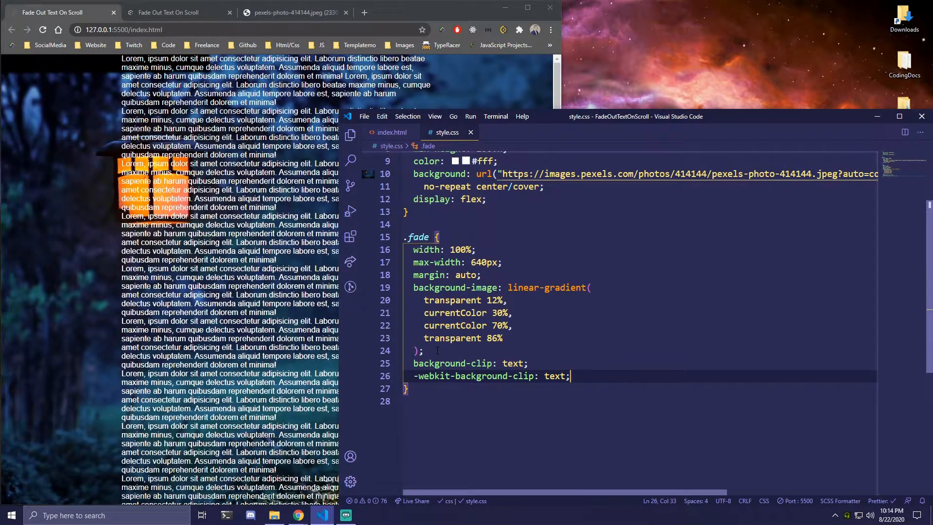
Set background-attachment: fixed on both .fade and body, then save the stylesheet
type("backgrou")
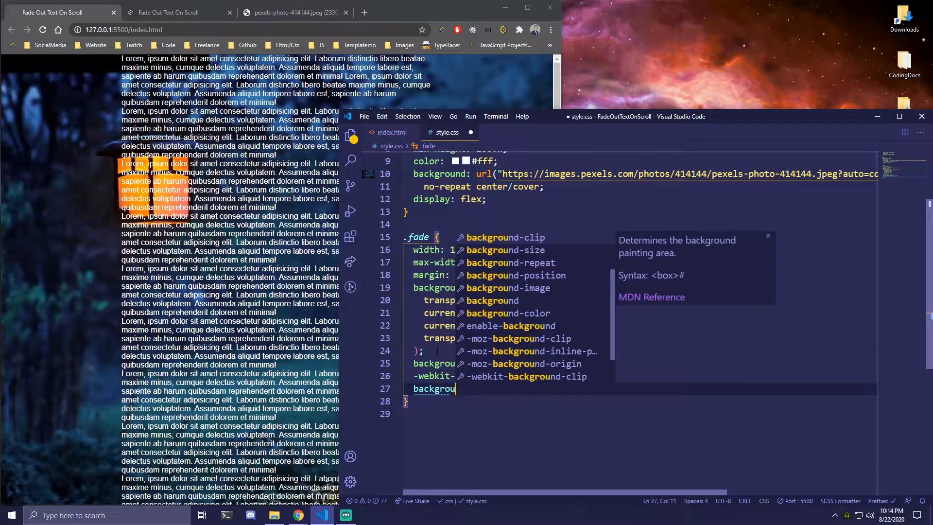
type("background-attachment: fixed;")
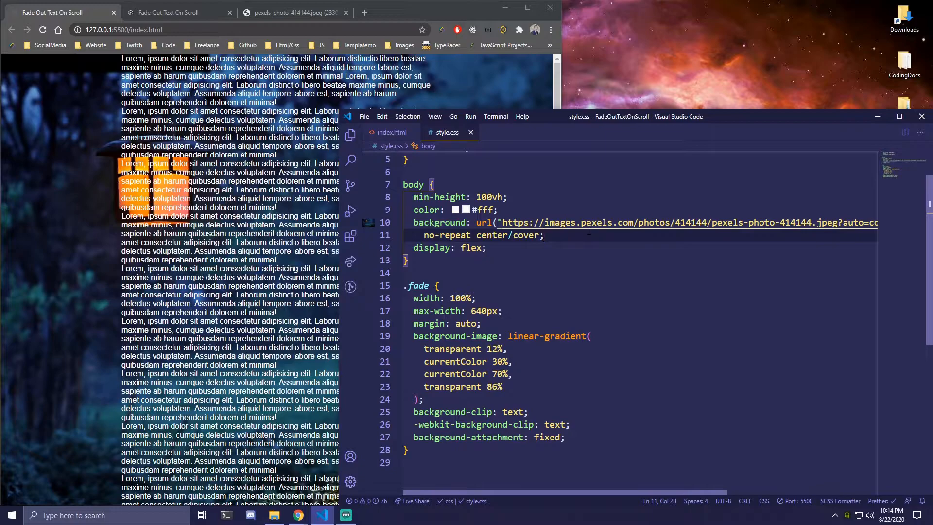
type("background-attachment: fixed;")
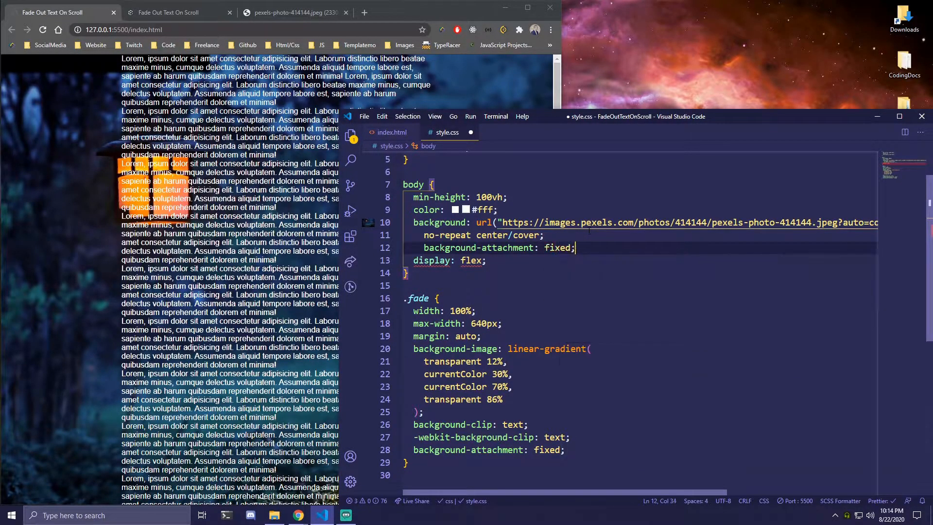
key("ctrl+s")
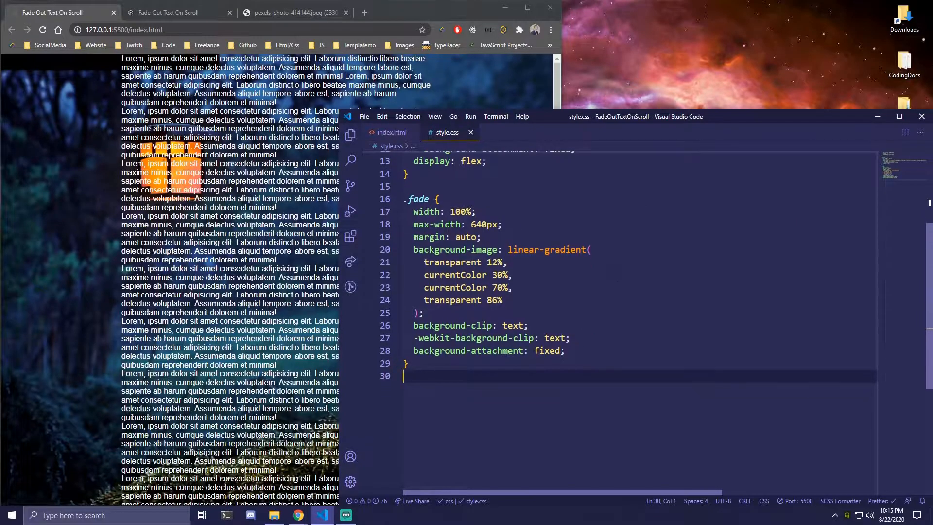
Add a .fade p rule with margin 20px 0, font-size 20px and color transparent
left_click(392, 132)
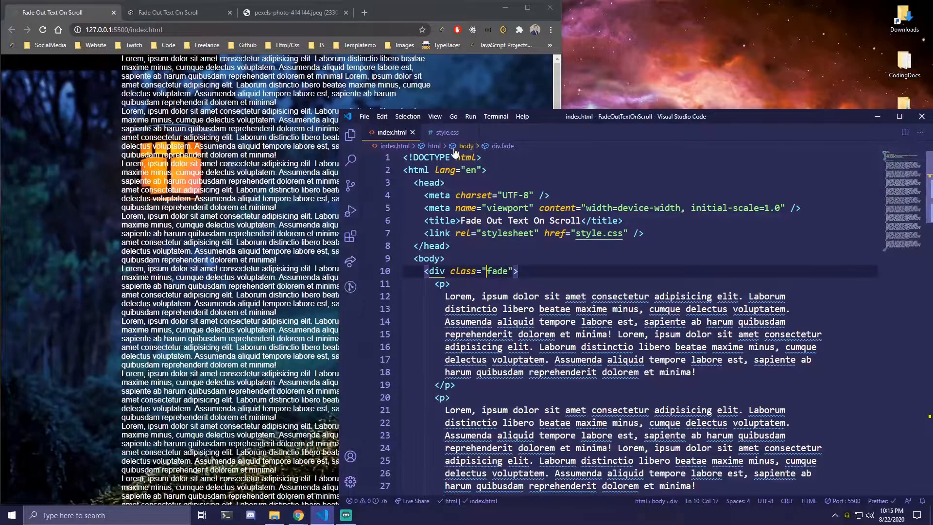
left_click(447, 132)
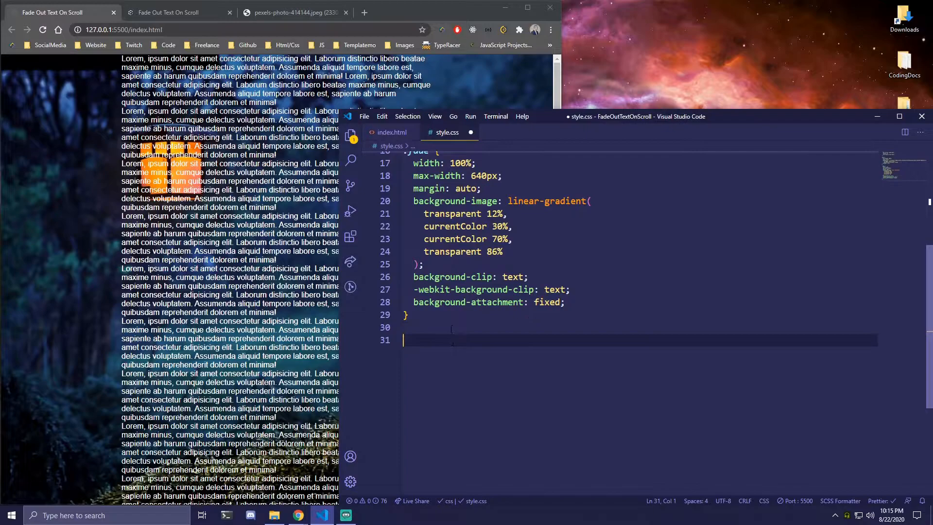
type(".fade p")
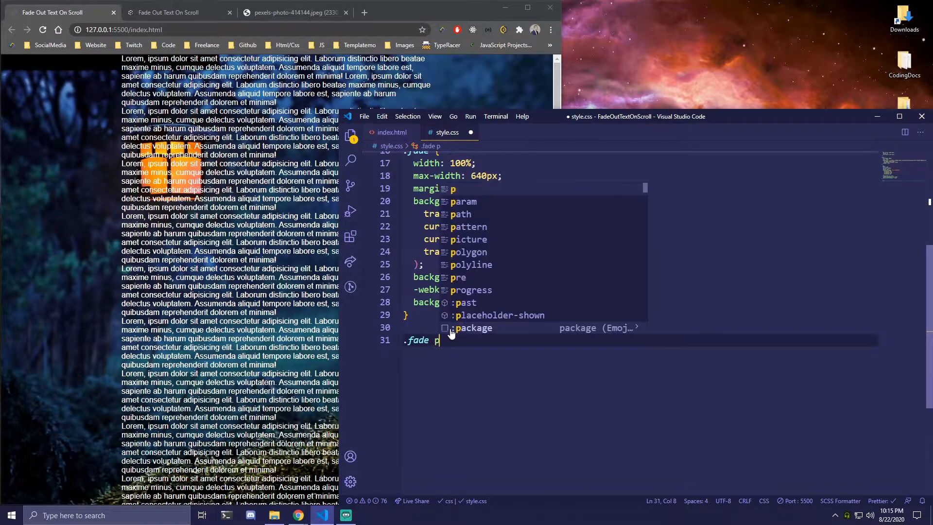
type("margin: 20px 0;")
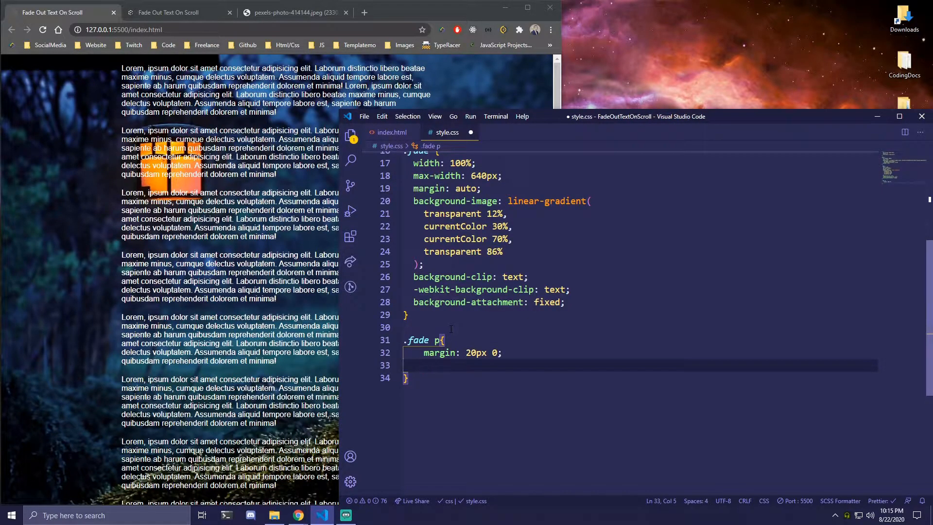
type("font-size:")
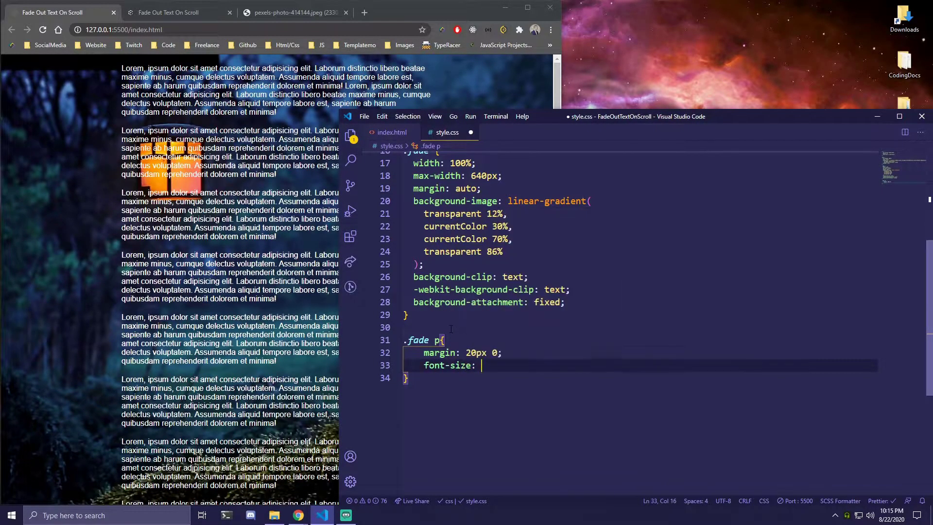
type("20px;")
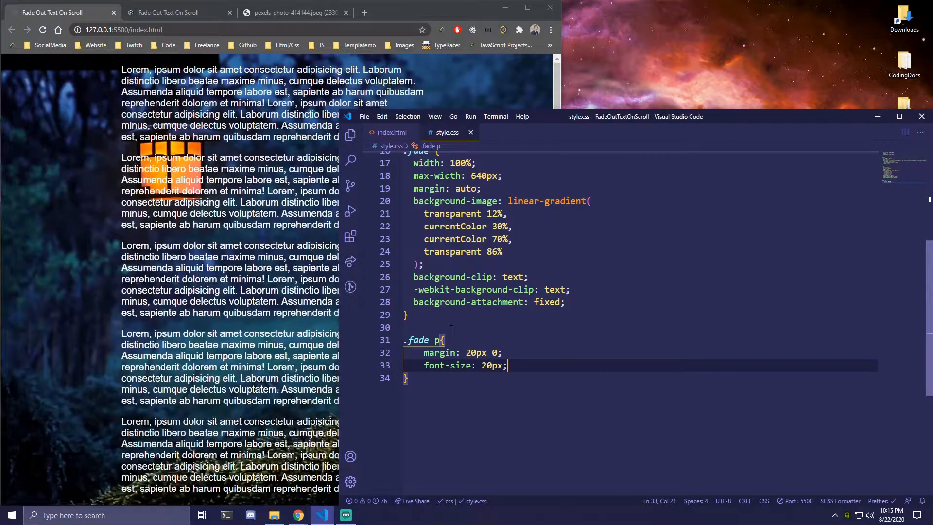
type("color: transparent;")
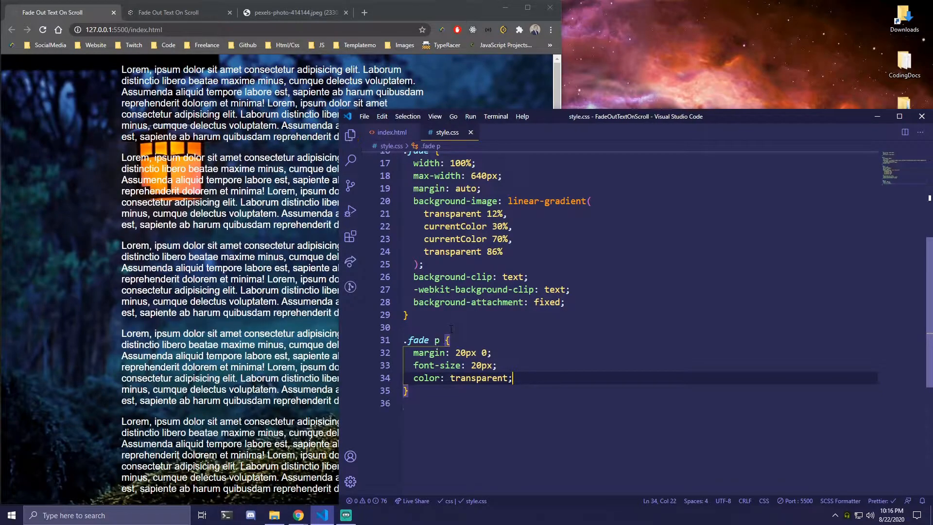
Scroll the page in Chrome to watch paragraphs fade at top and bottom over the forest photo
scroll("down", 3)
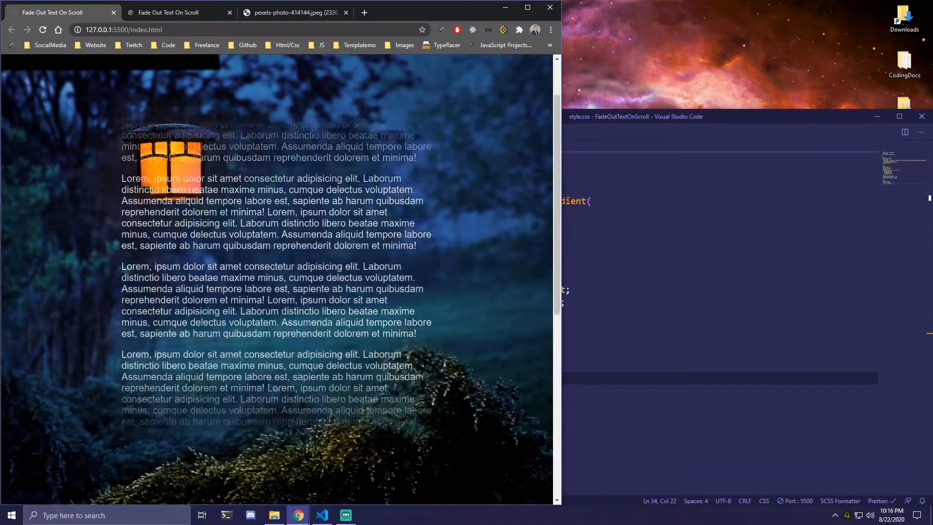
scroll("down", 3)
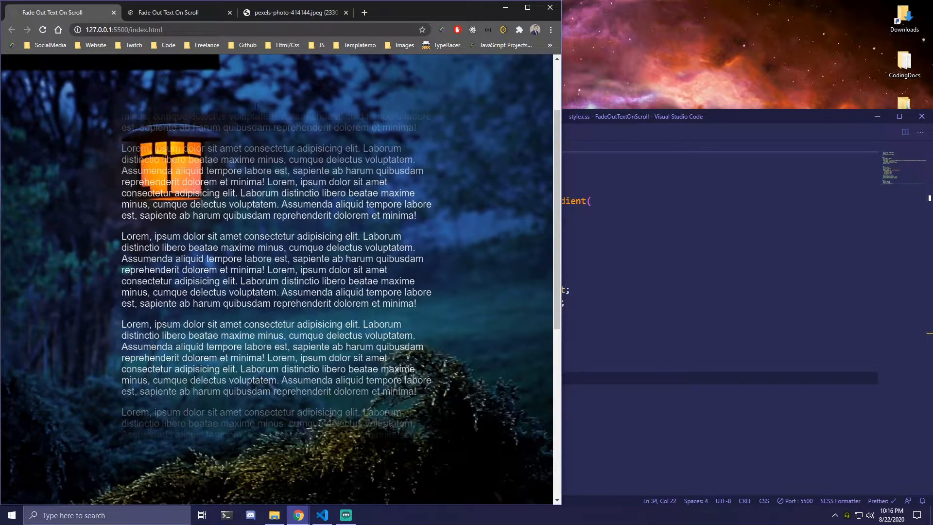
scroll("down", 3)
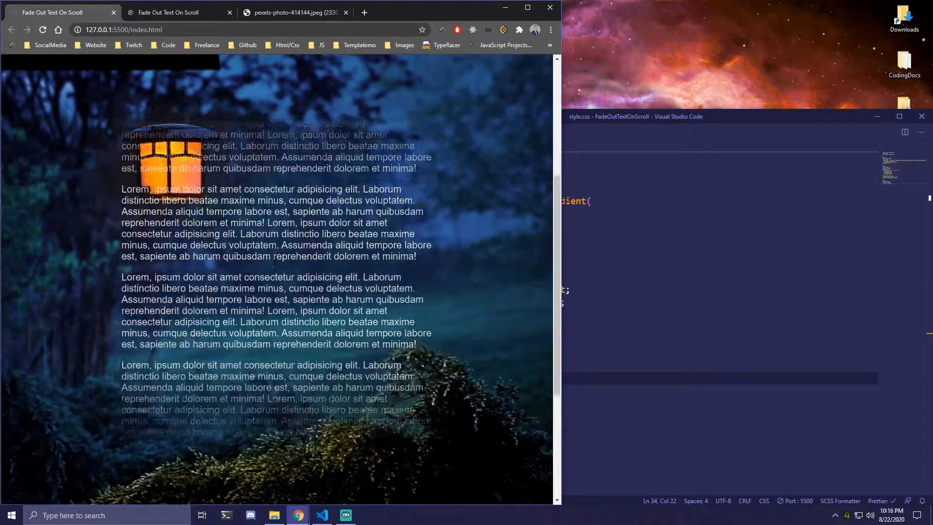
scroll("down", 3)
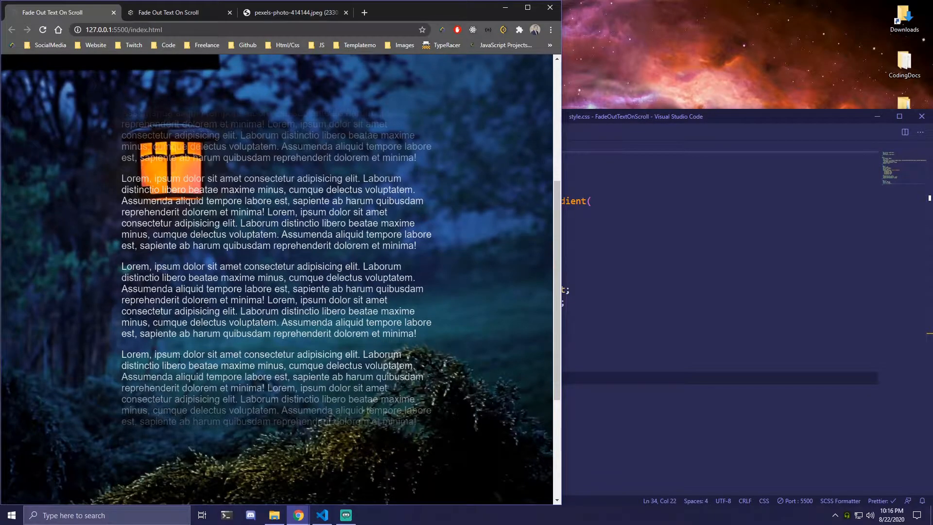
scroll("down", 3)
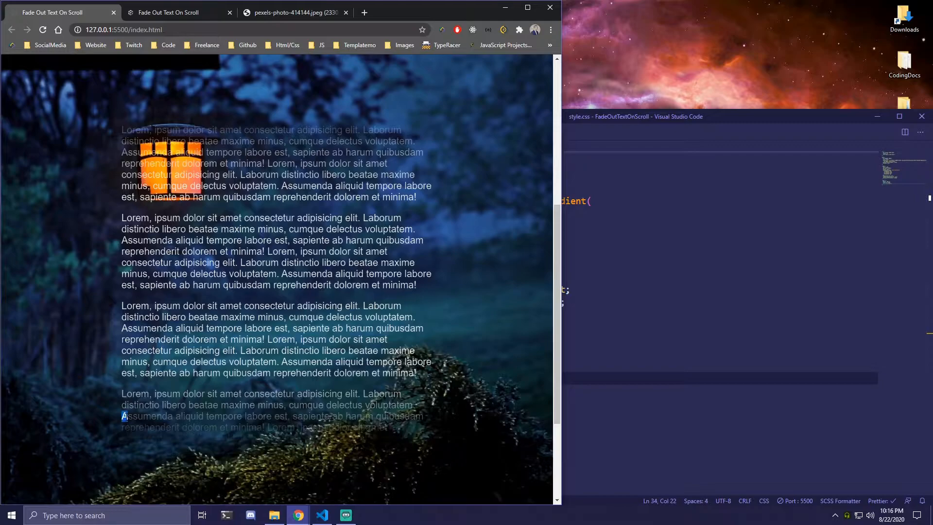
scroll("down", 3)
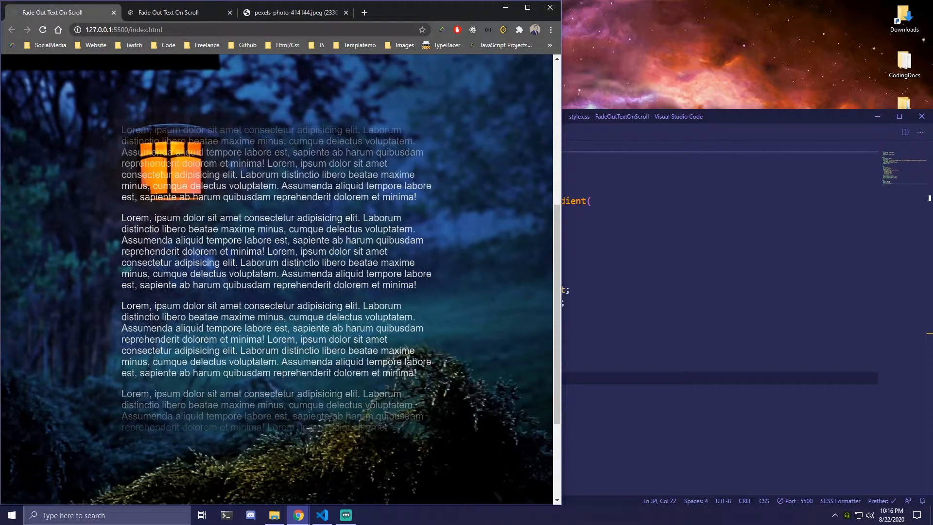
scroll("down", 3)
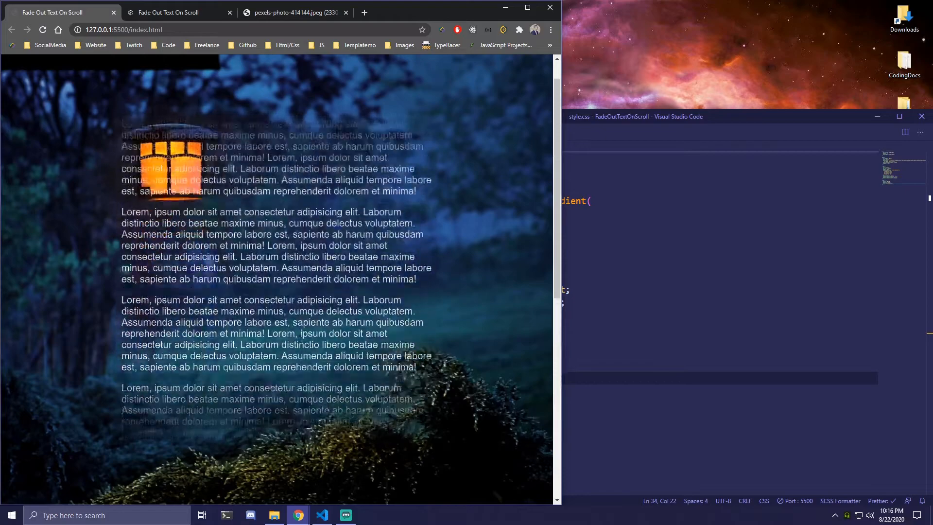
scroll("down", 3)
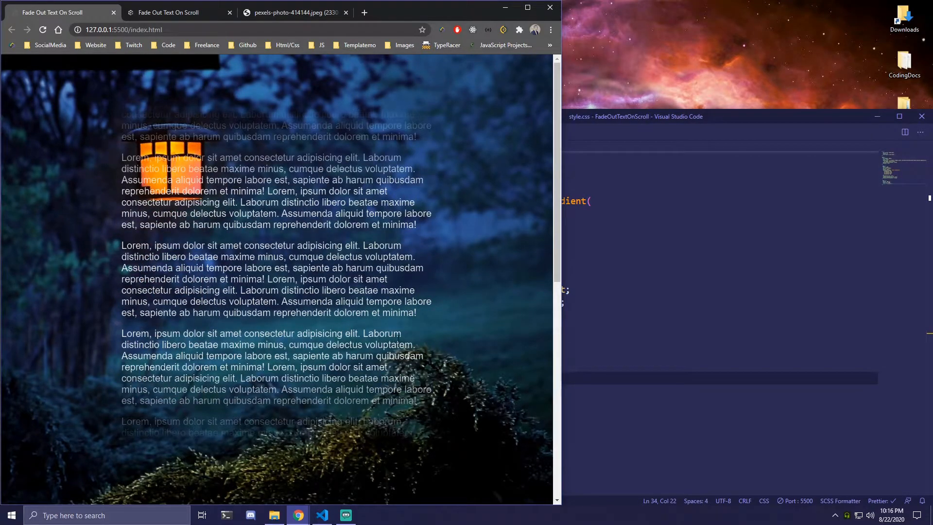